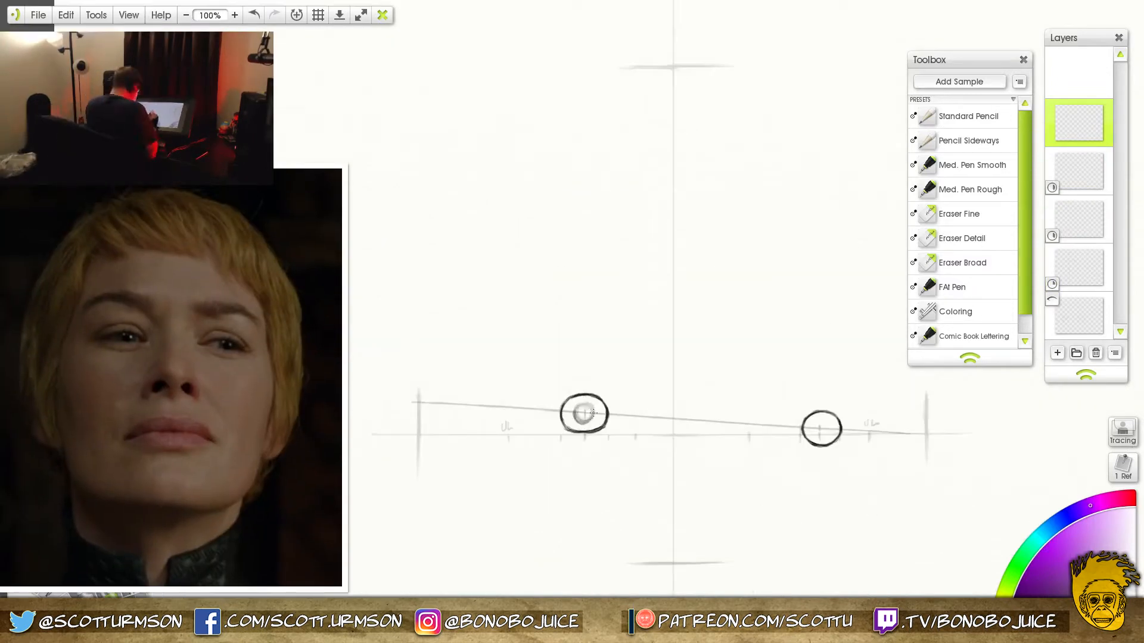
Step: Pencil the eye shapes on the guide line and sketch both sides of the nose
drag(554, 408, 612, 420)
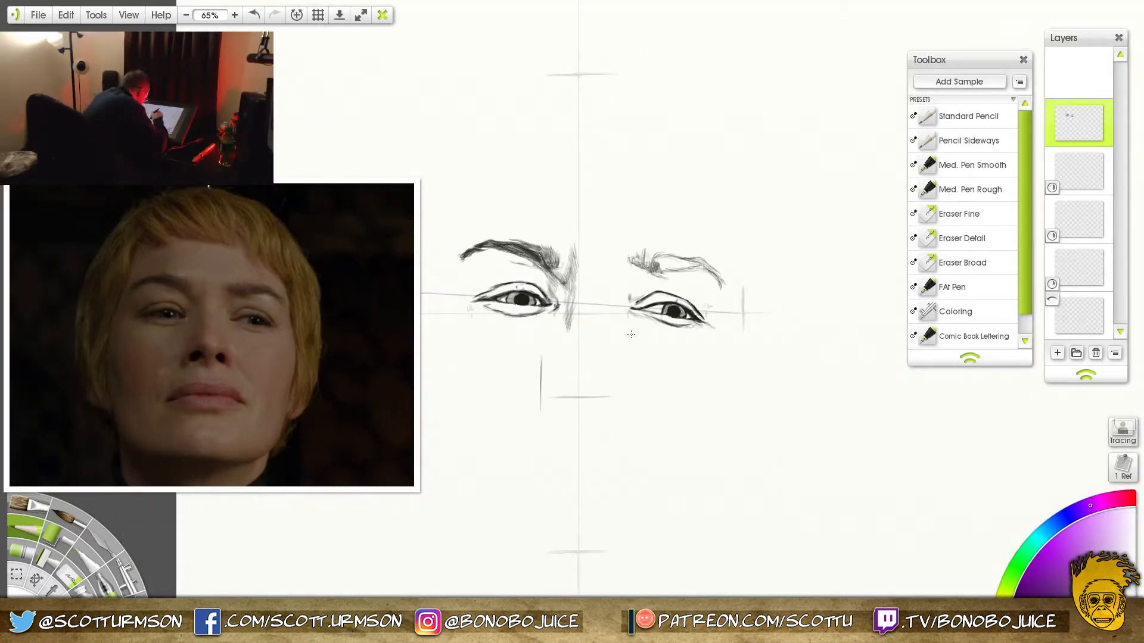
drag(630, 332, 629, 398)
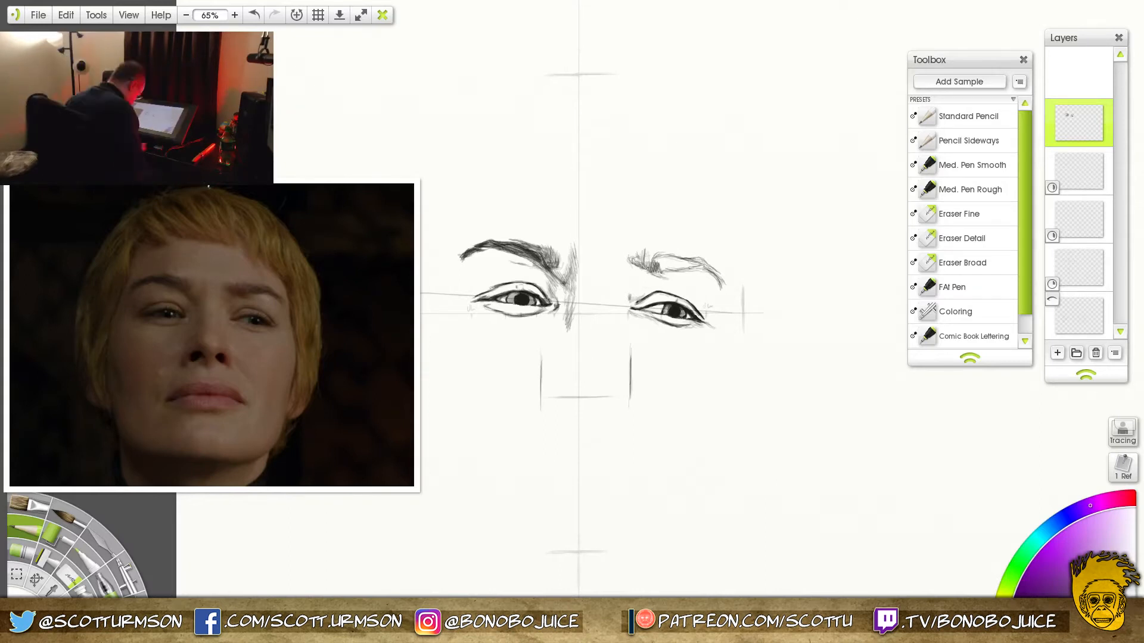
drag(577, 357, 591, 394)
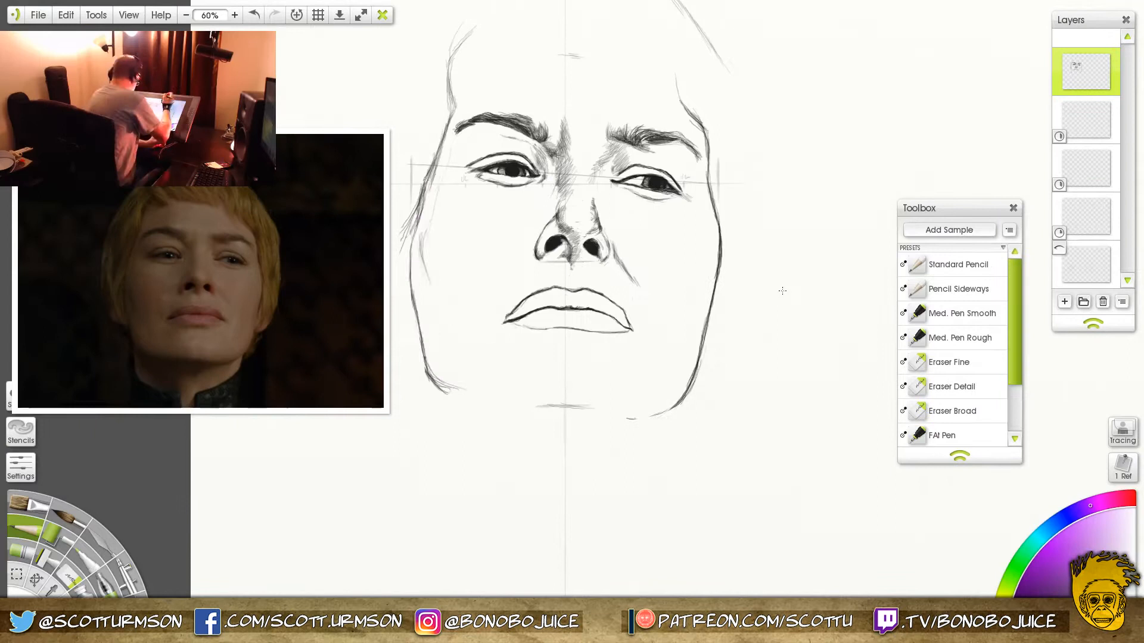
Step: Pencil the hairline, neck, high collar and shoulder lines, then darken the brow and eye at 200% zoom
click(186, 14)
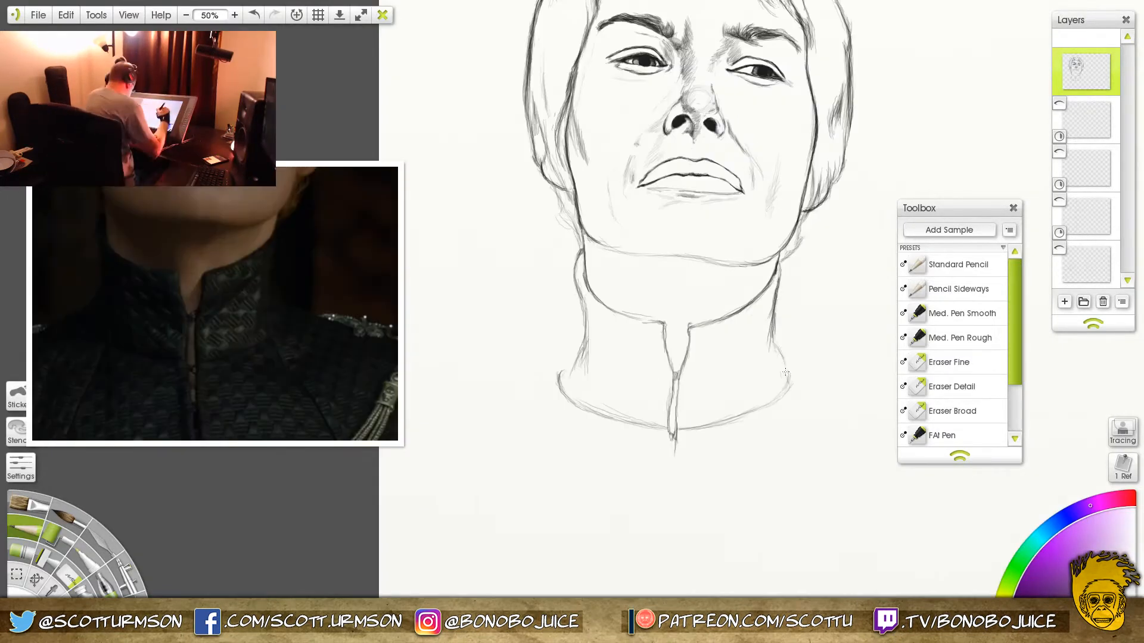
click(186, 14)
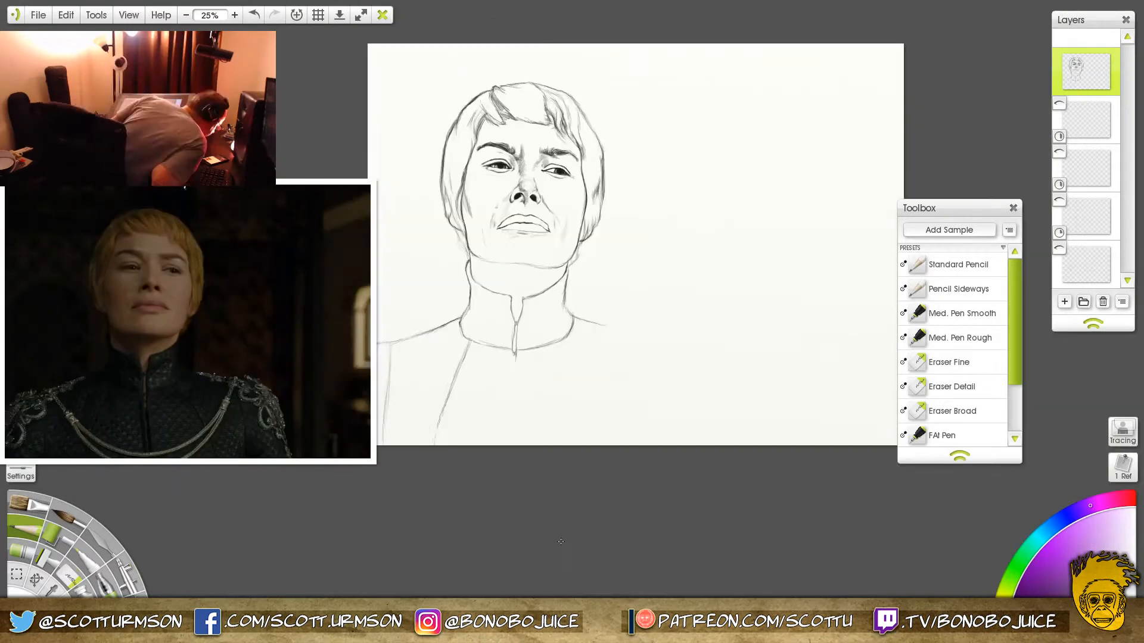
click(233, 14)
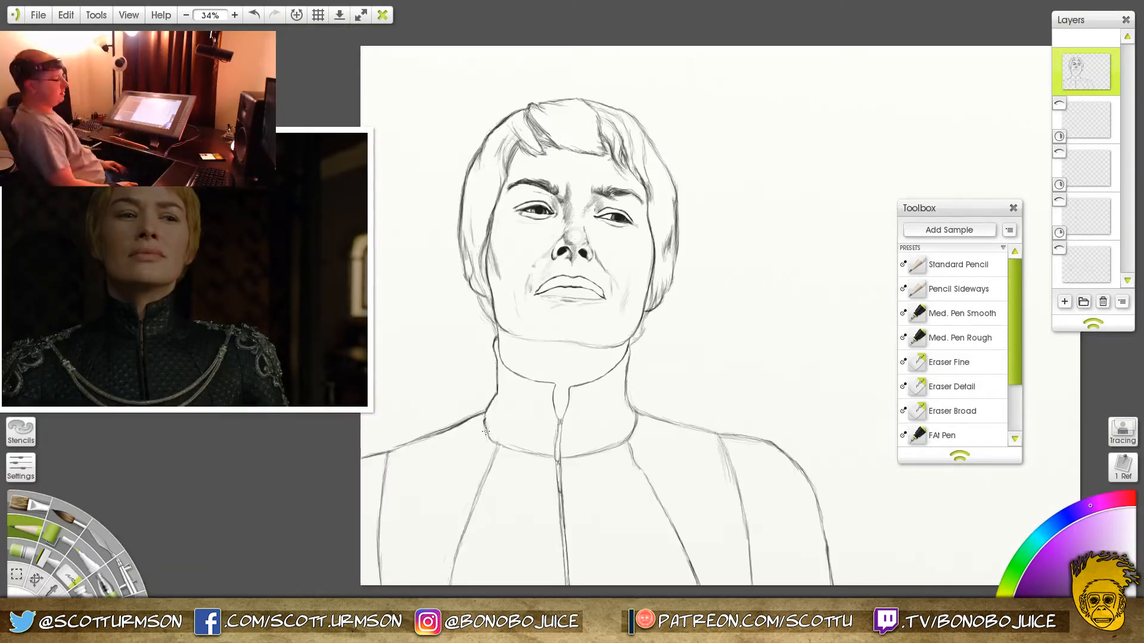
drag(643, 409, 787, 572)
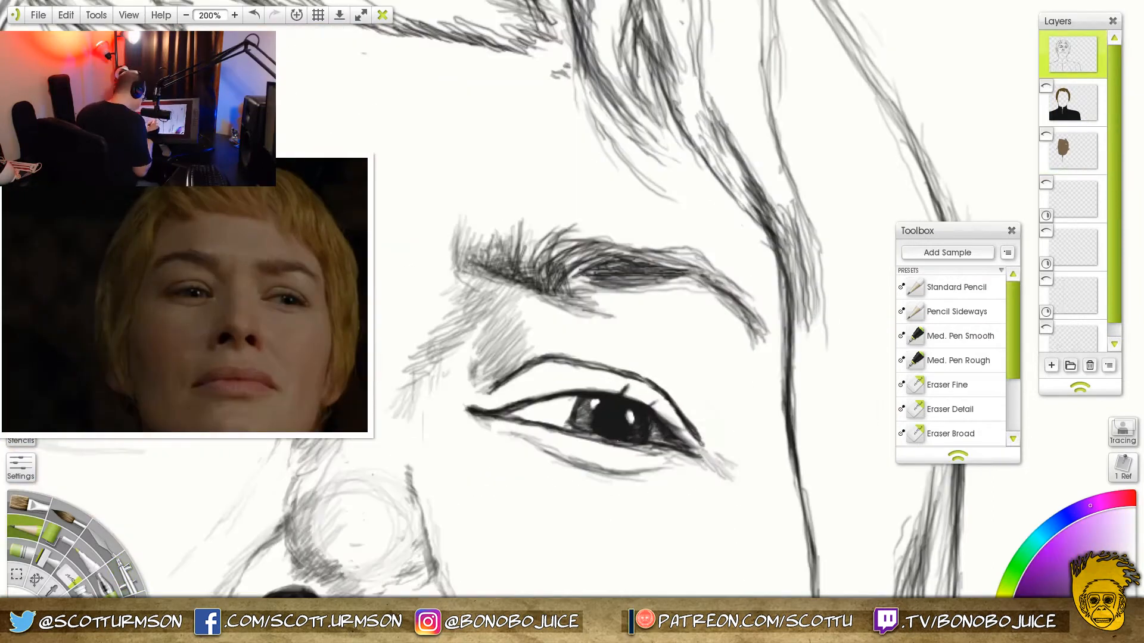
Step: Block in brown skin shading, brown hair and pink lips with the oil brush, then add eye highlights
click(186, 15)
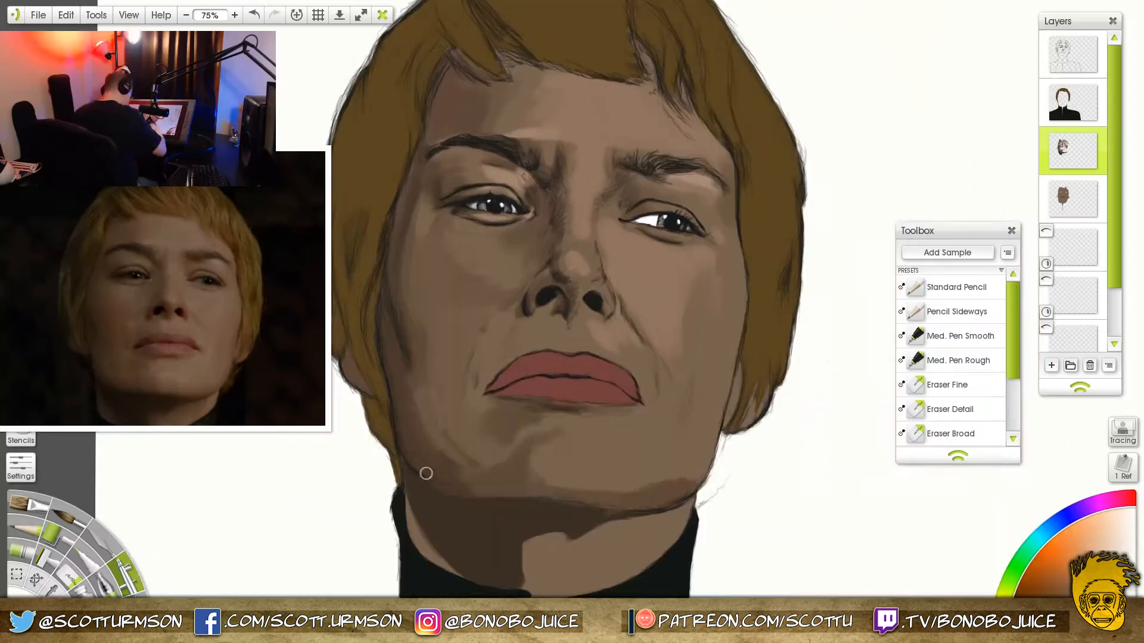
click(234, 14)
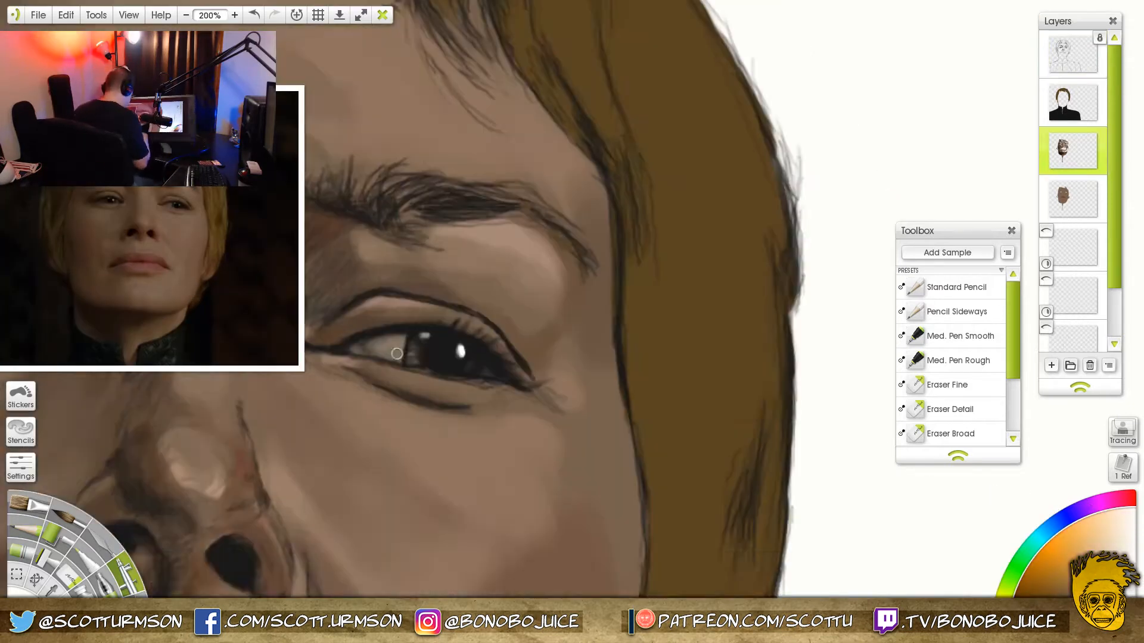
click(186, 14)
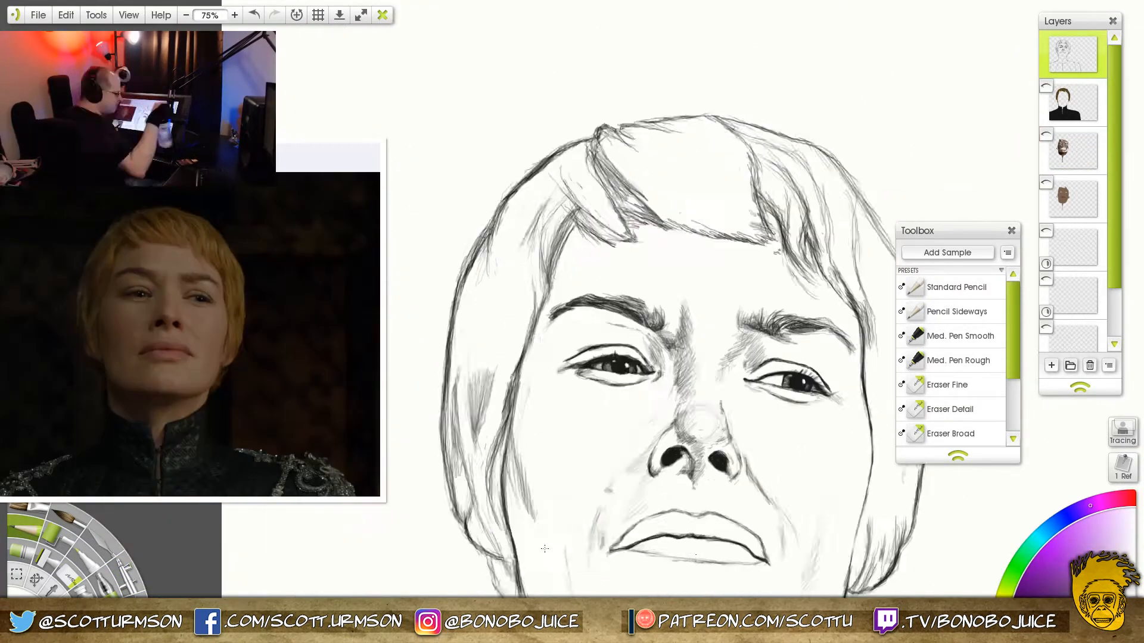
Step: Add a black fill layer behind the figure and refine the shading on eyes, nose and lips
click(235, 14)
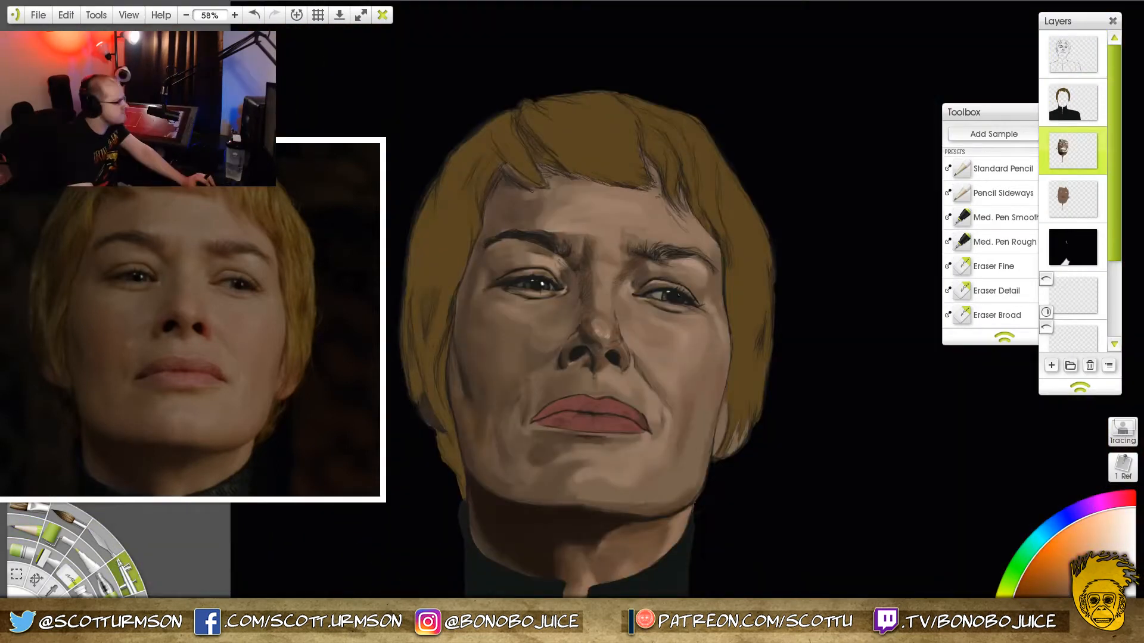
click(235, 15)
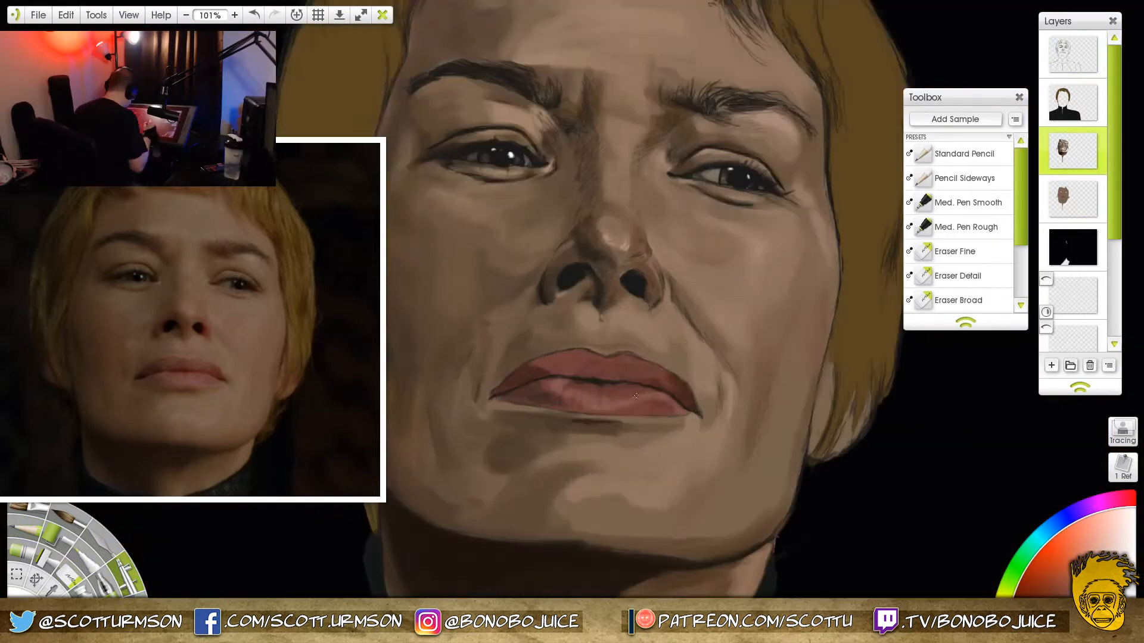
click(186, 15)
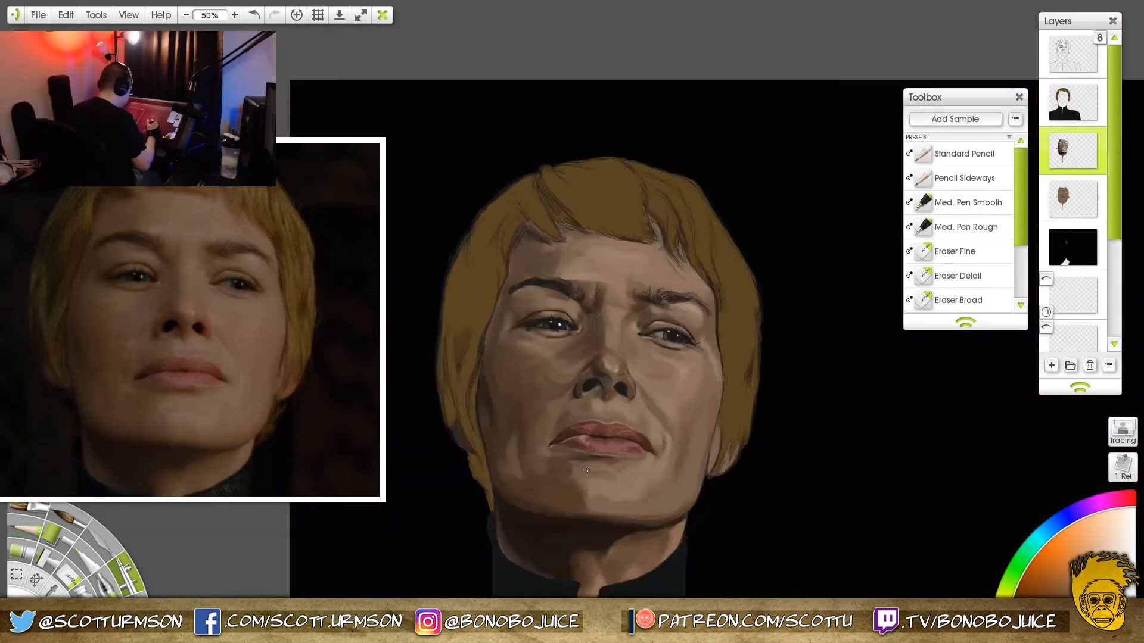
Step: Blend the face shading smoother and paint lighter highlight strands into the hair on a new layer
click(235, 14)
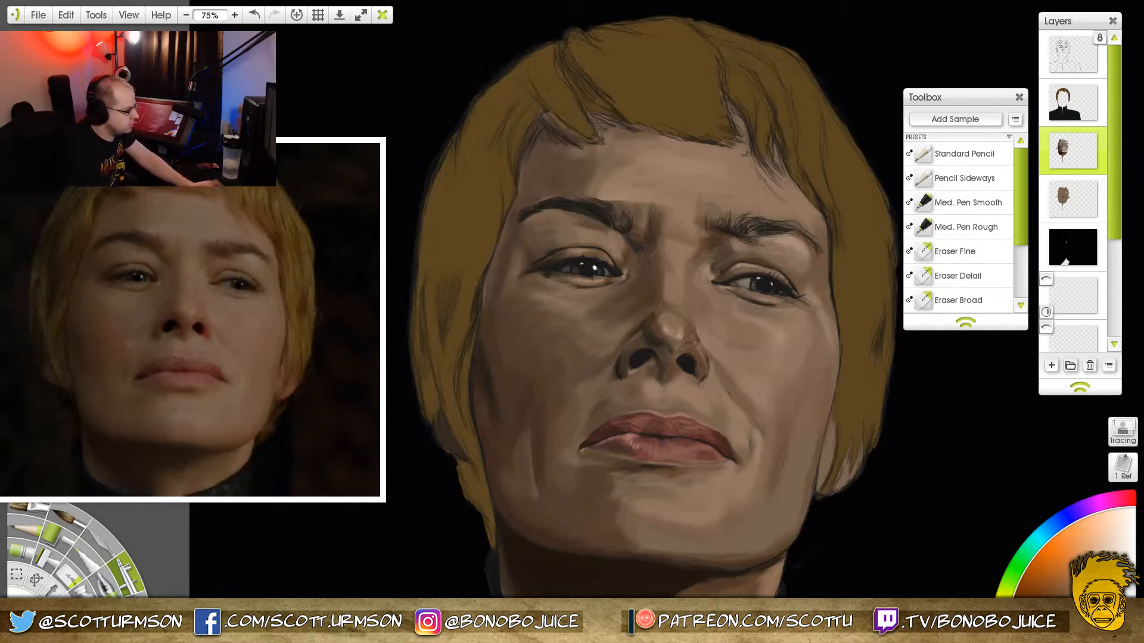
click(186, 15)
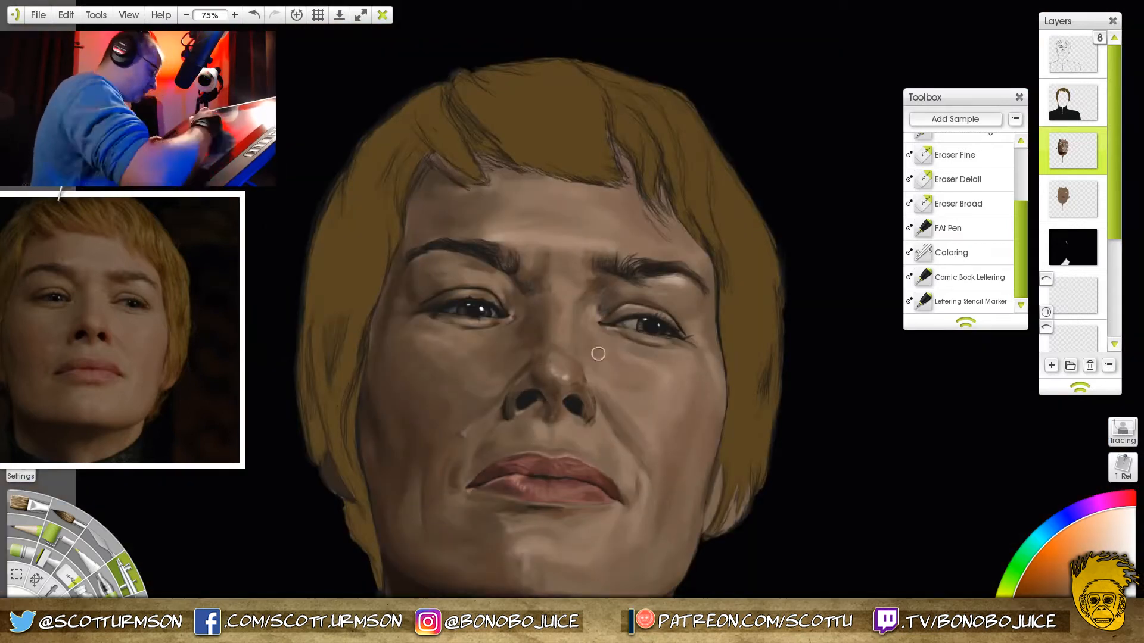
click(186, 14)
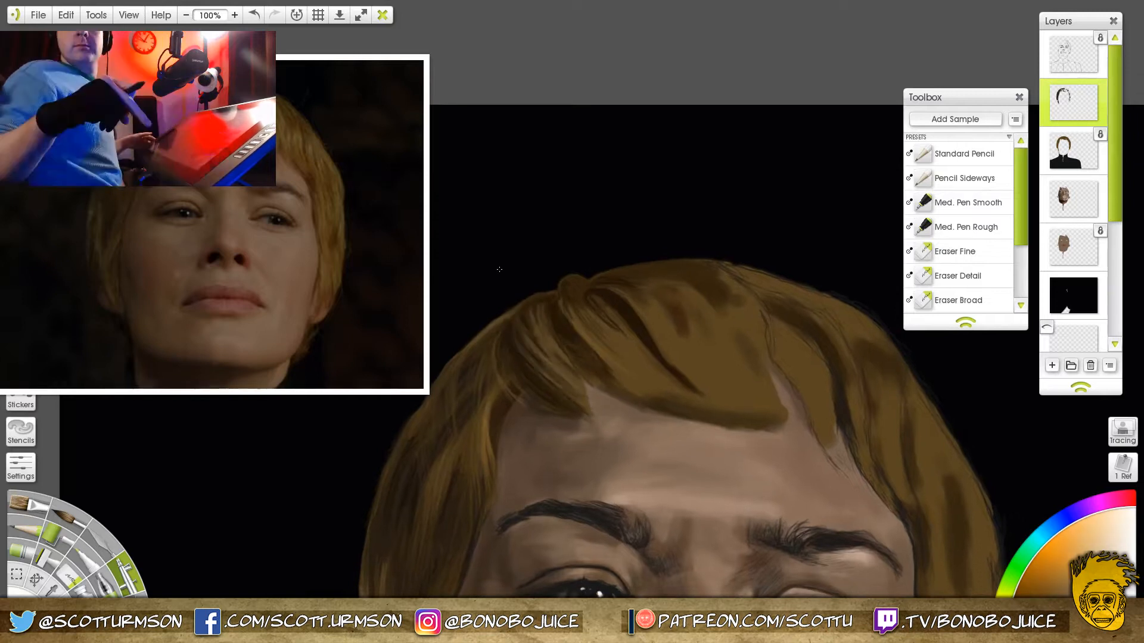
Step: Finish the hair strands and brows, then hide the colour layers and pencil the draped chains on the sketch layer
click(235, 14)
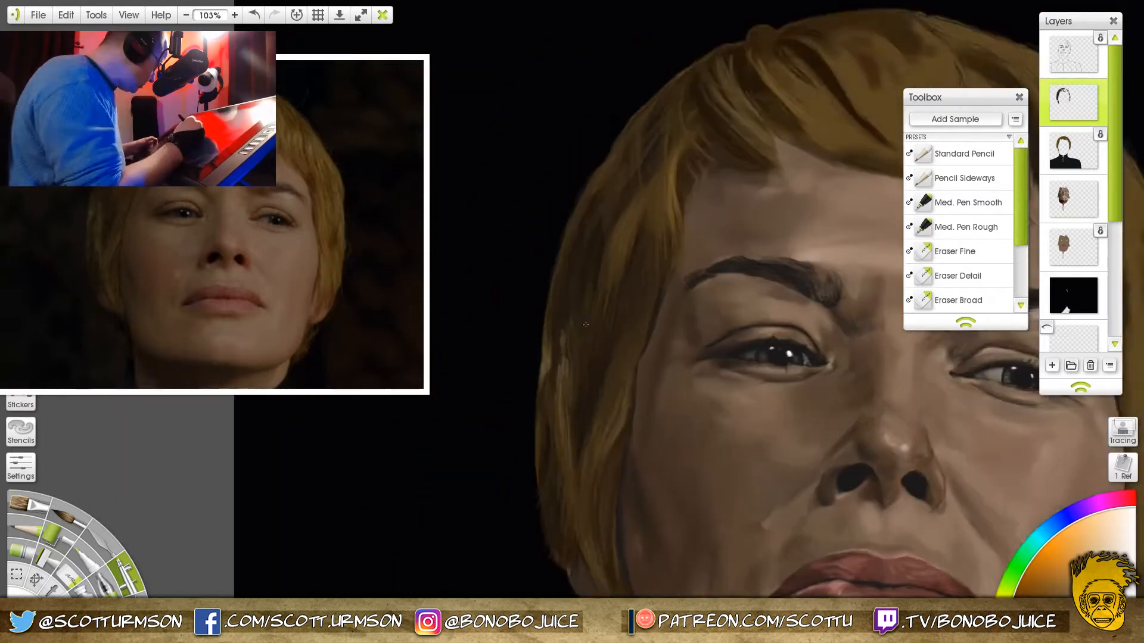
click(235, 15)
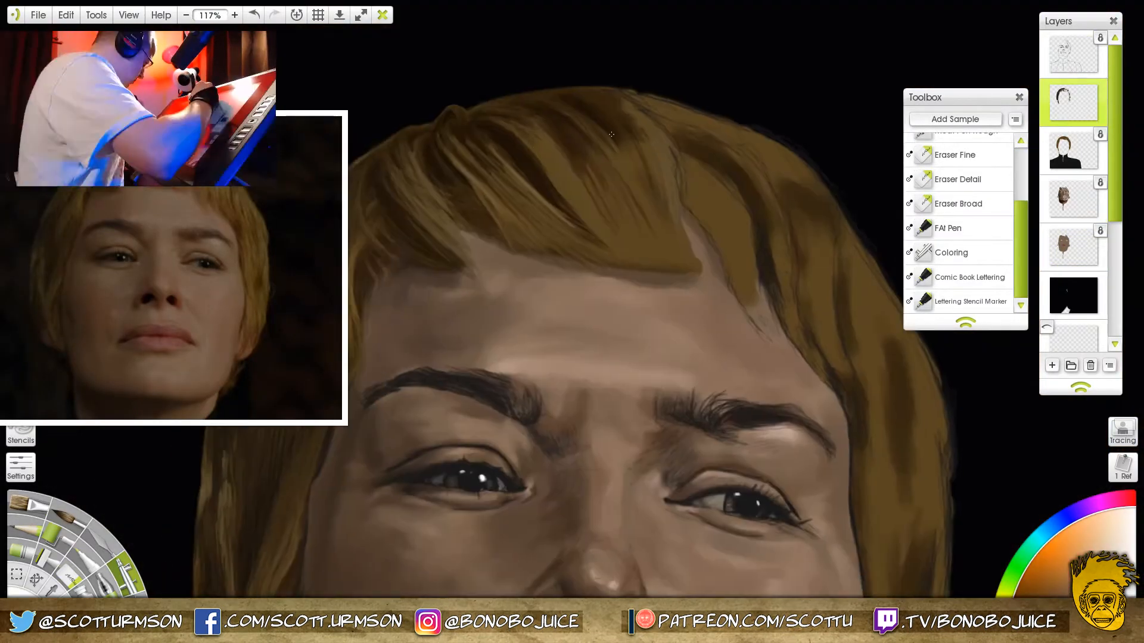
click(186, 14)
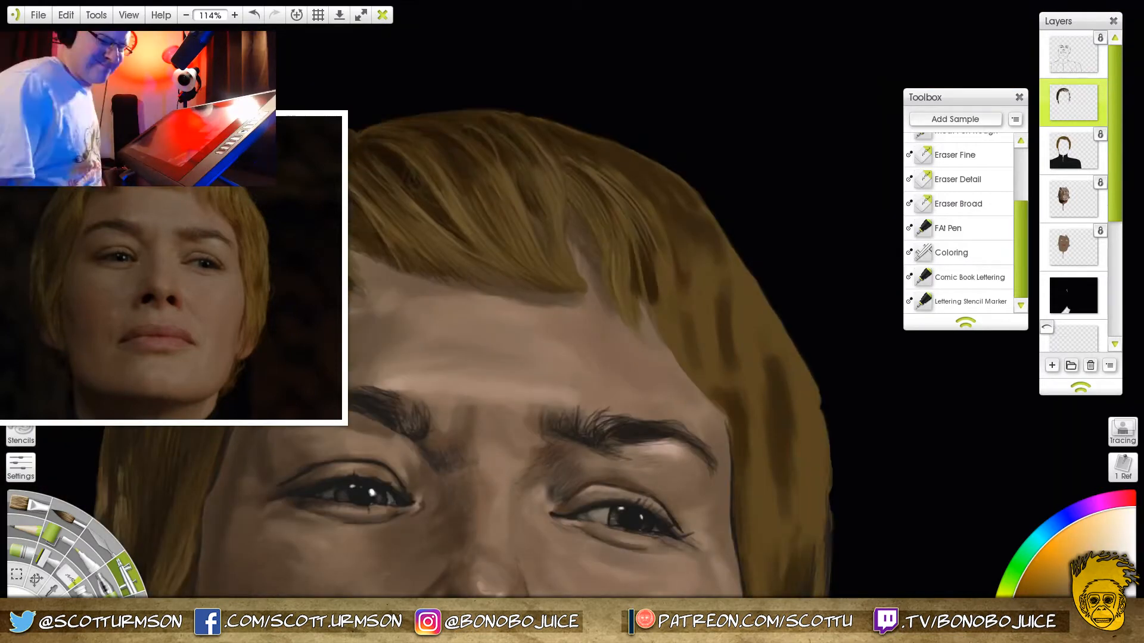
click(186, 14)
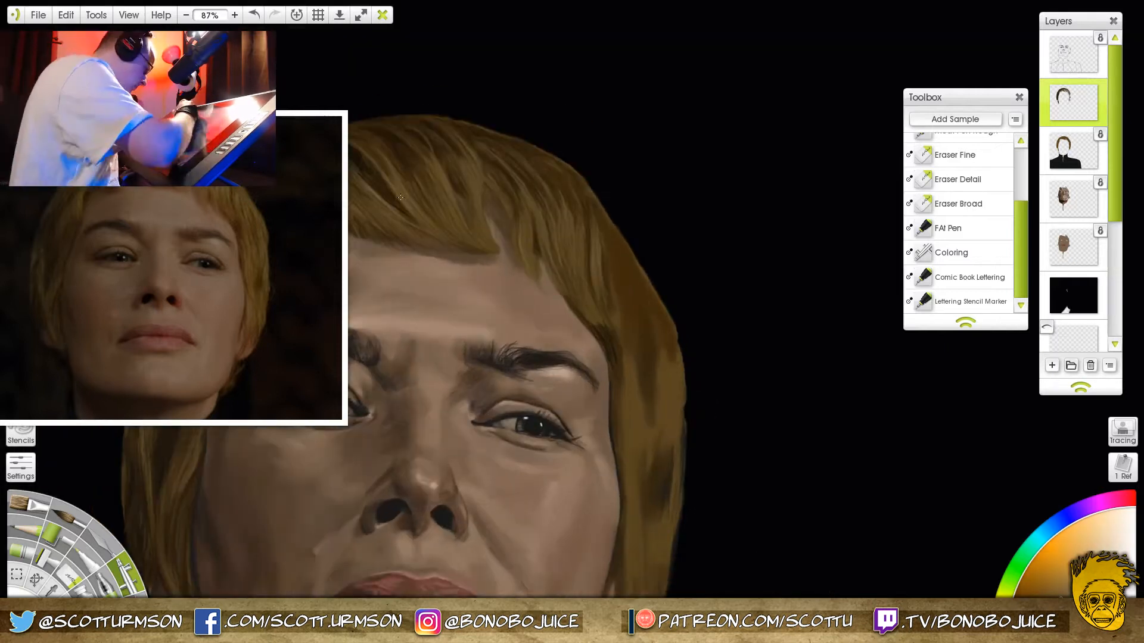
click(186, 14)
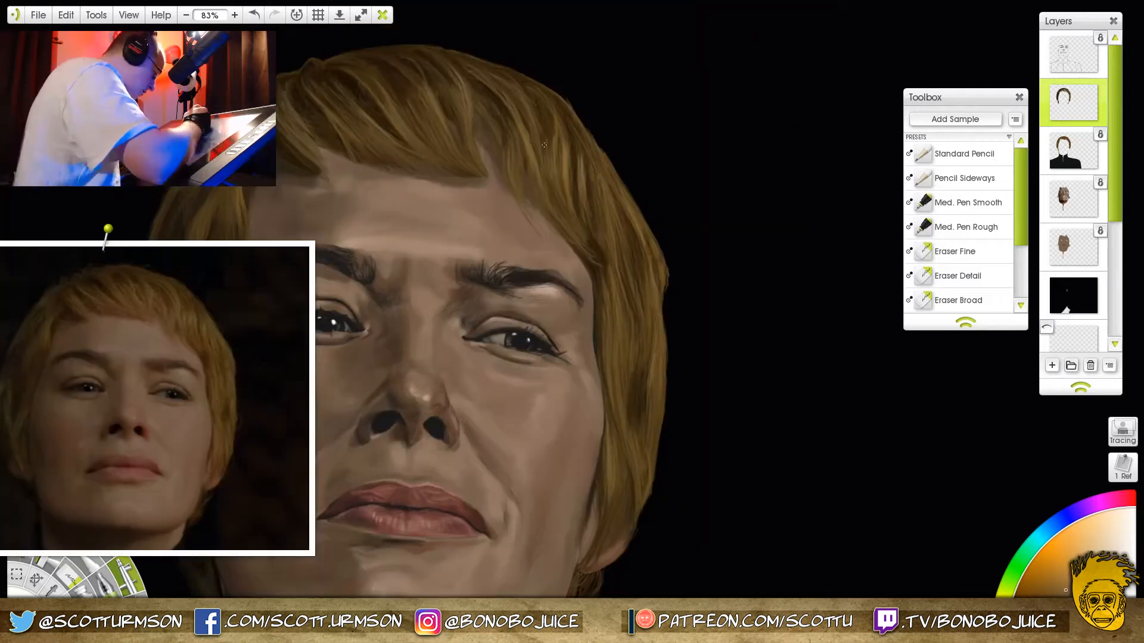
click(186, 15)
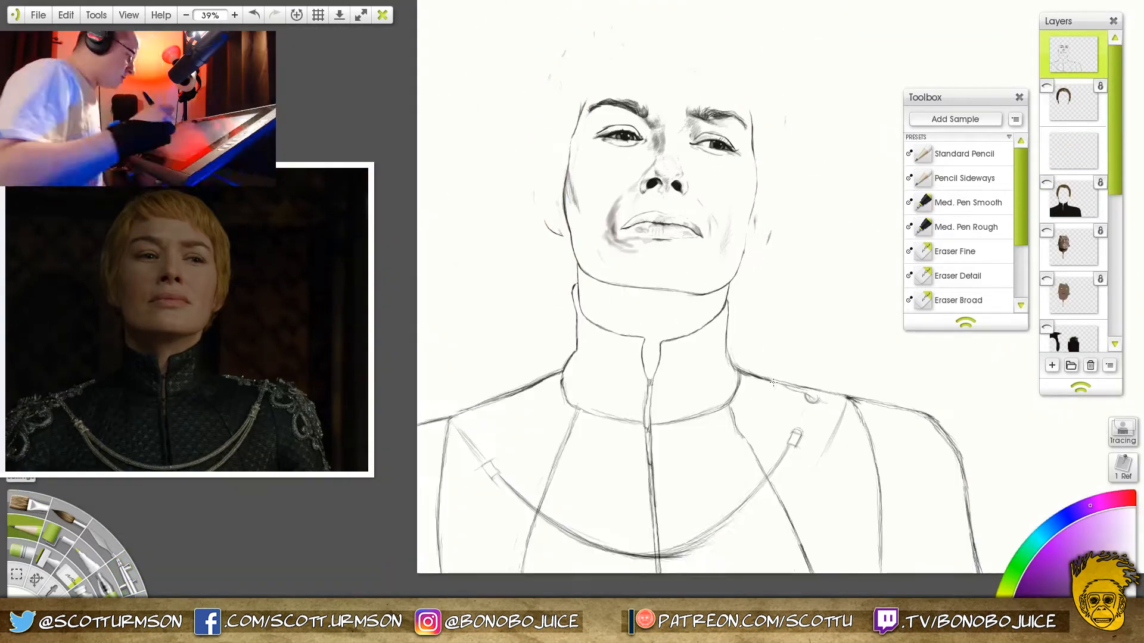
Step: Paint a basket-weave pattern over the outfit's grid sketch and darken it into woven fabric
click(185, 14)
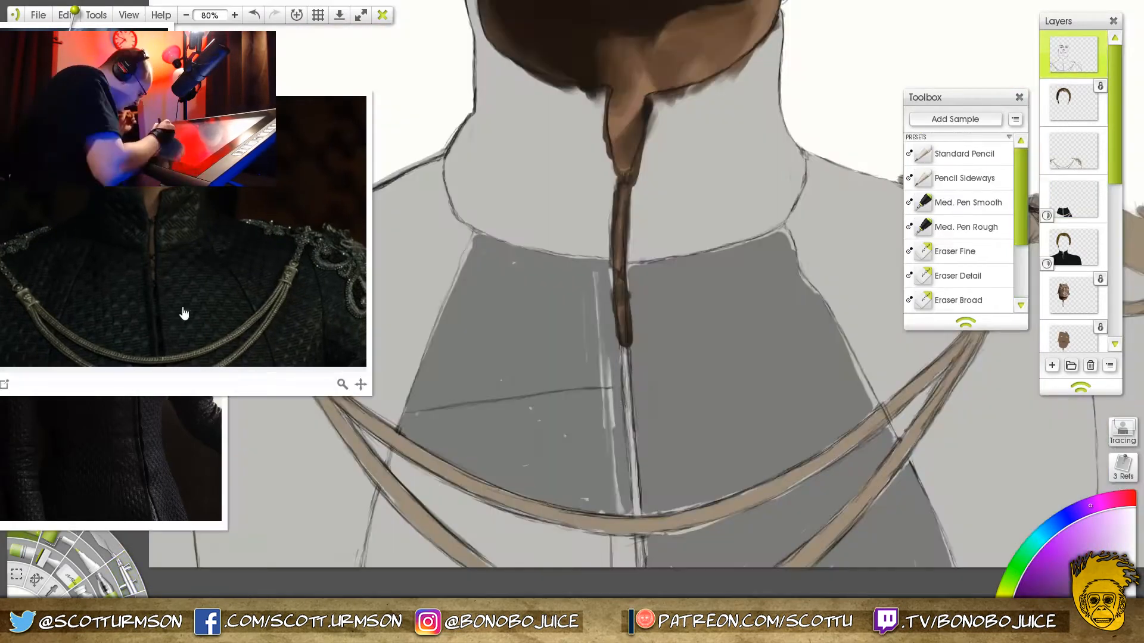
click(234, 15)
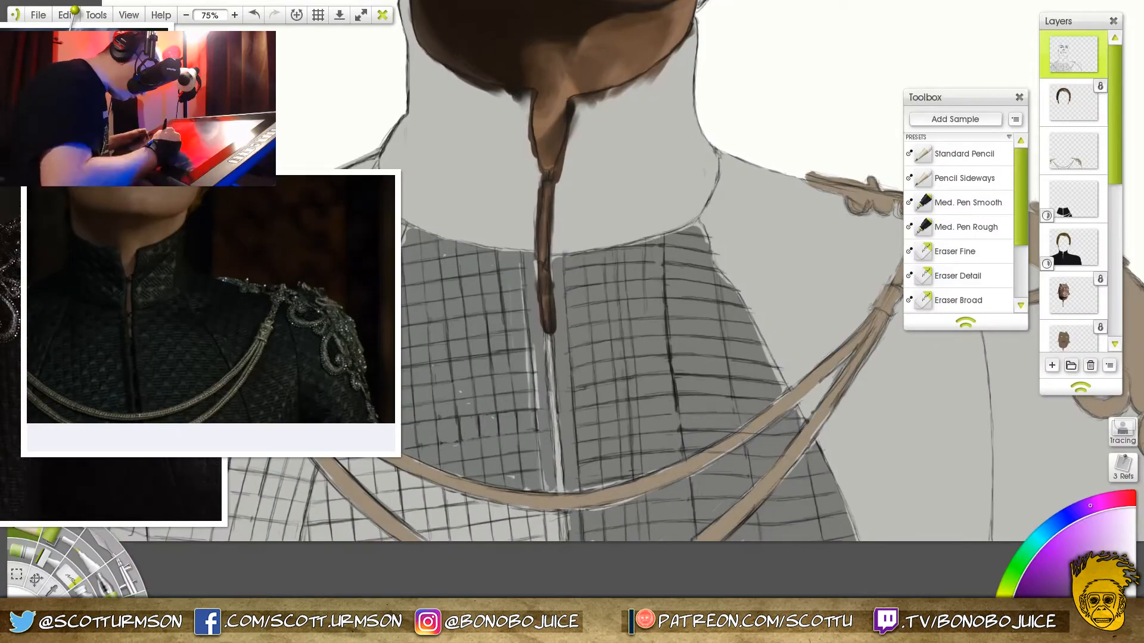
click(186, 14)
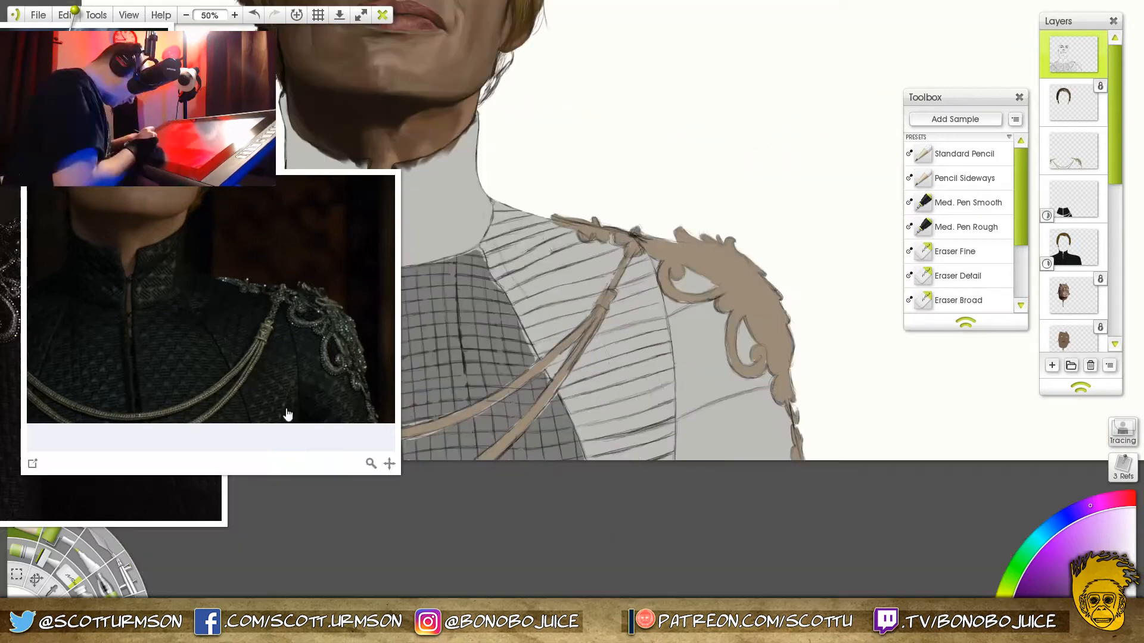
click(235, 14)
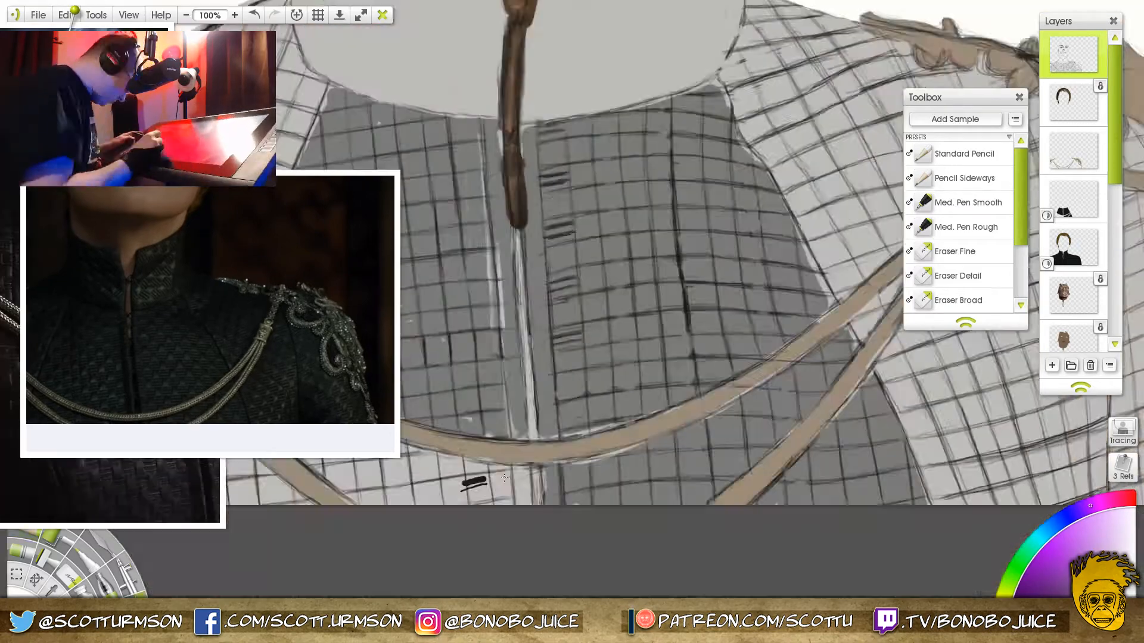
click(235, 14)
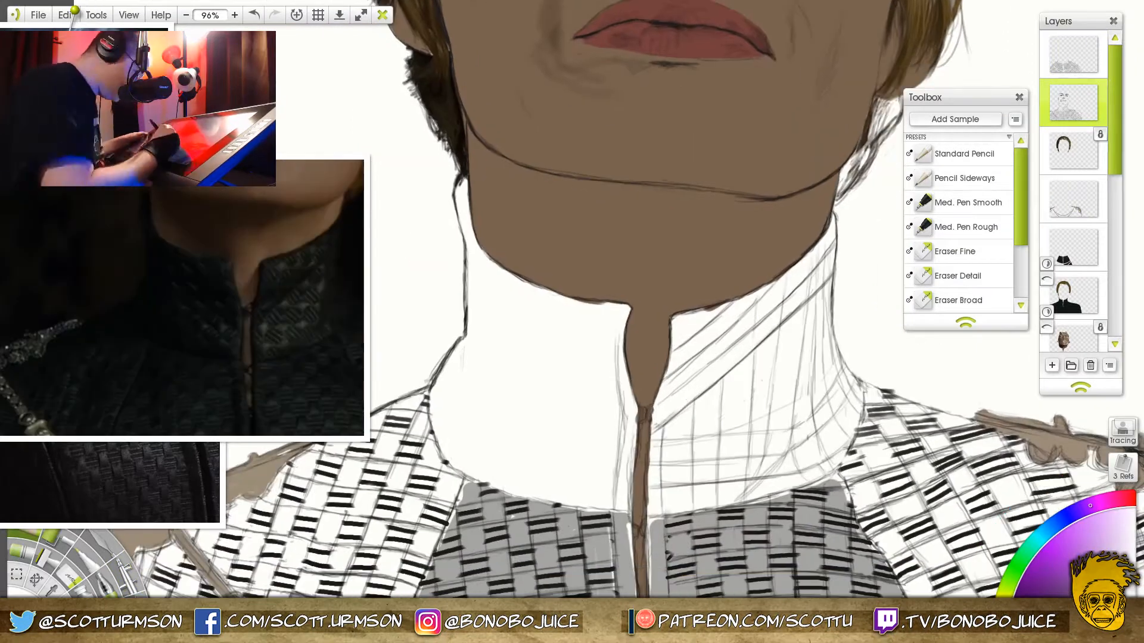
click(235, 14)
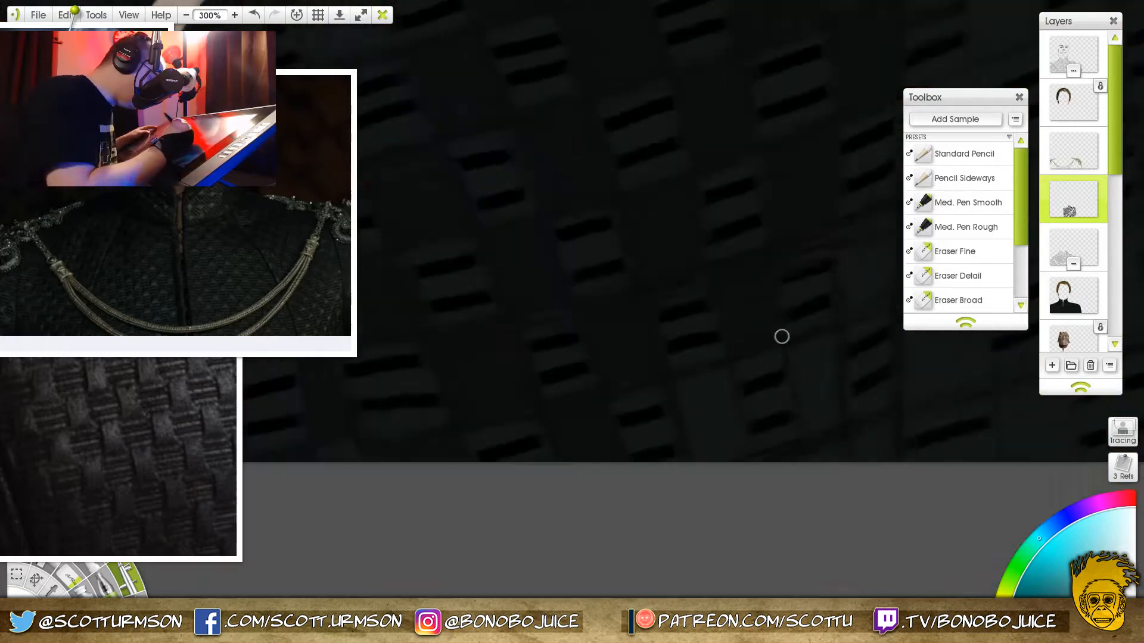
Step: Shade the outfit and background dark with the oil brush, leaving the tan chains and shoulder pad flat
drag(782, 336, 627, 346)
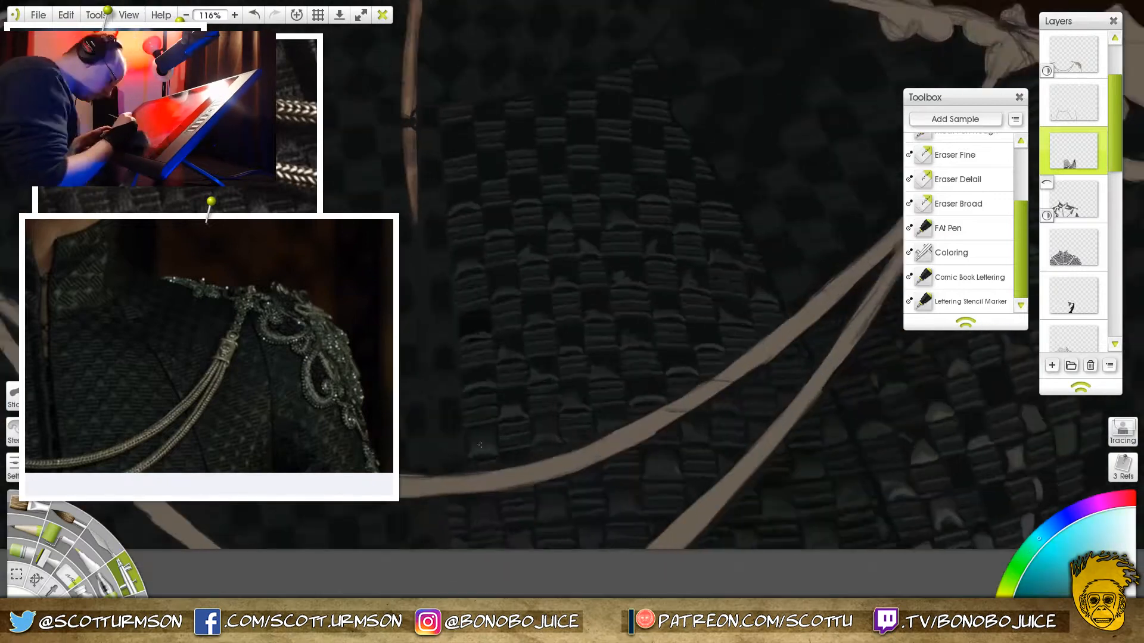
click(235, 14)
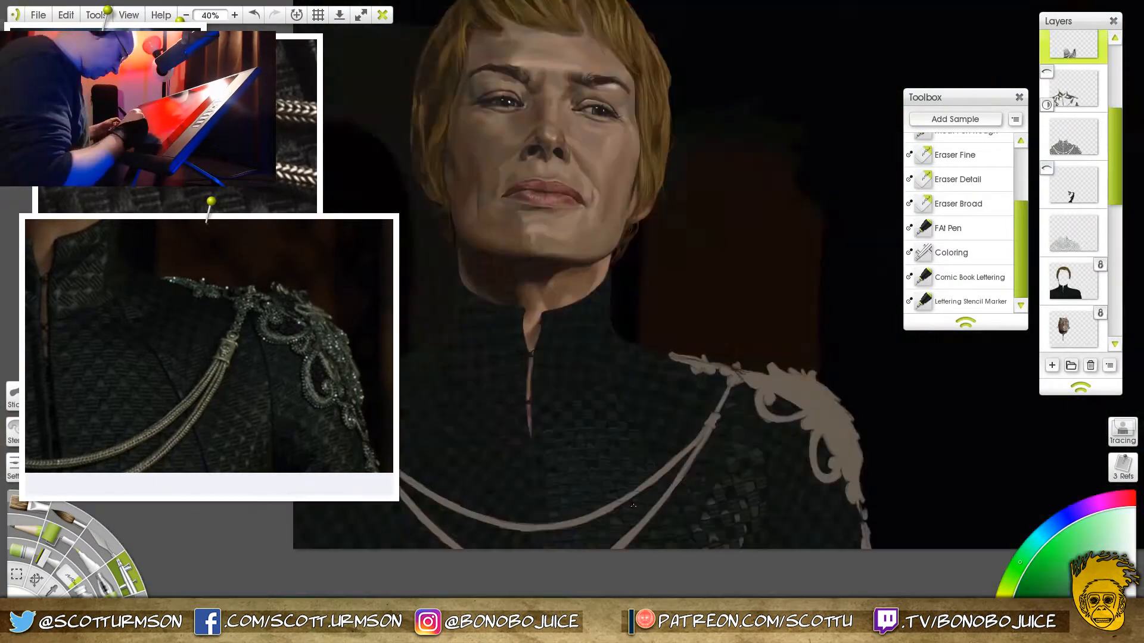
Step: Dab light grey highlight flecks onto the woven fabric on the chest and collar
click(235, 14)
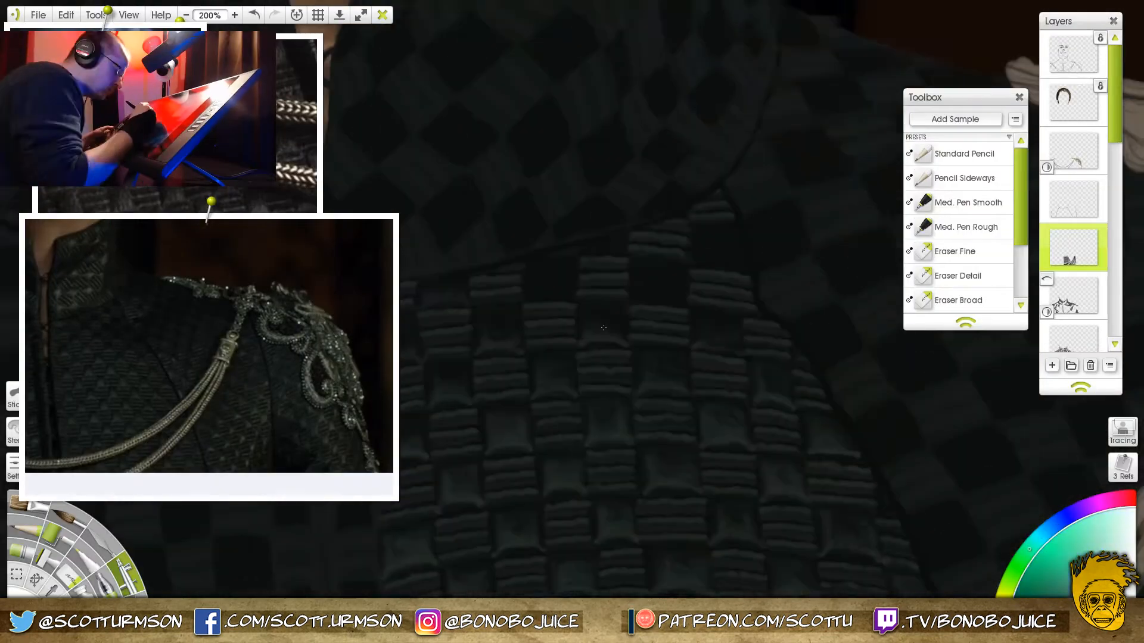
click(187, 15)
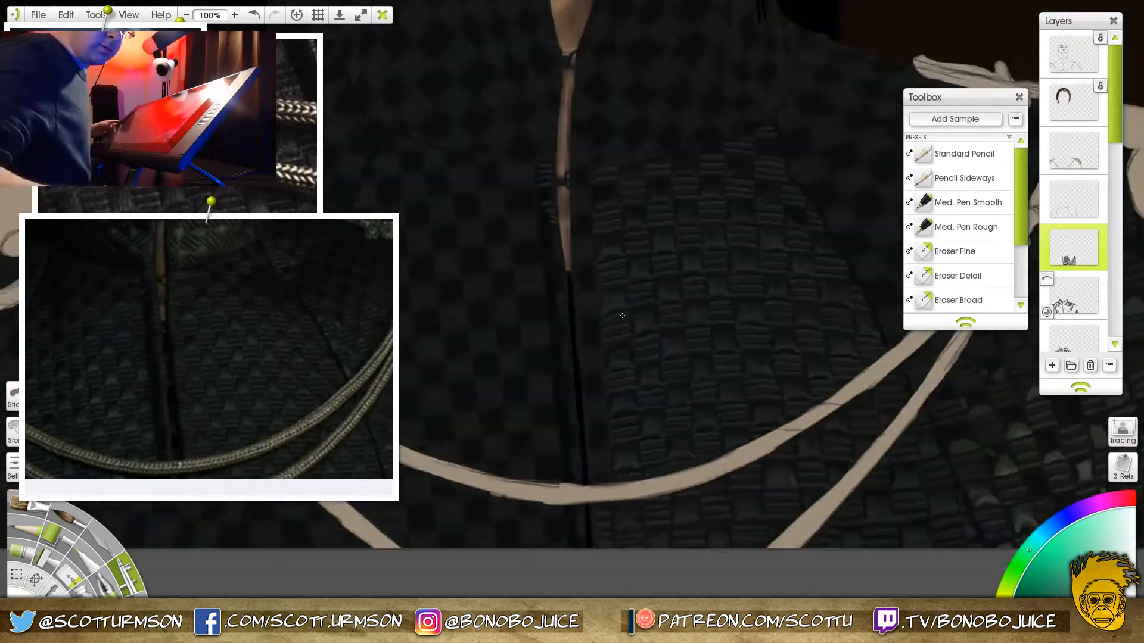
click(235, 14)
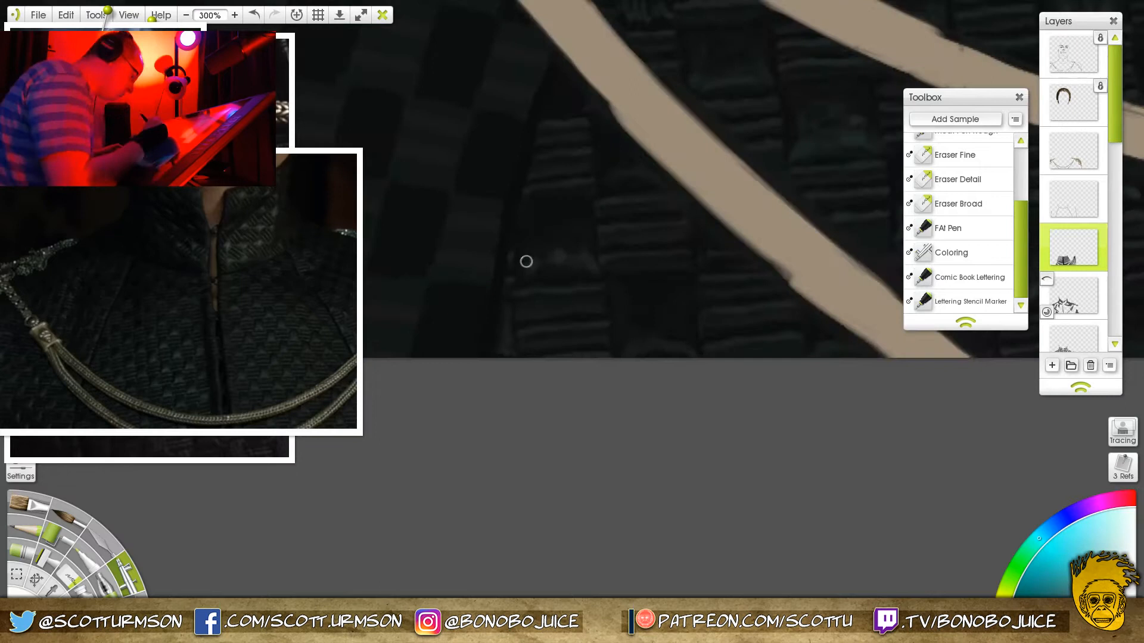
Step: Add faint dark strand lines along the pale chains
click(186, 15)
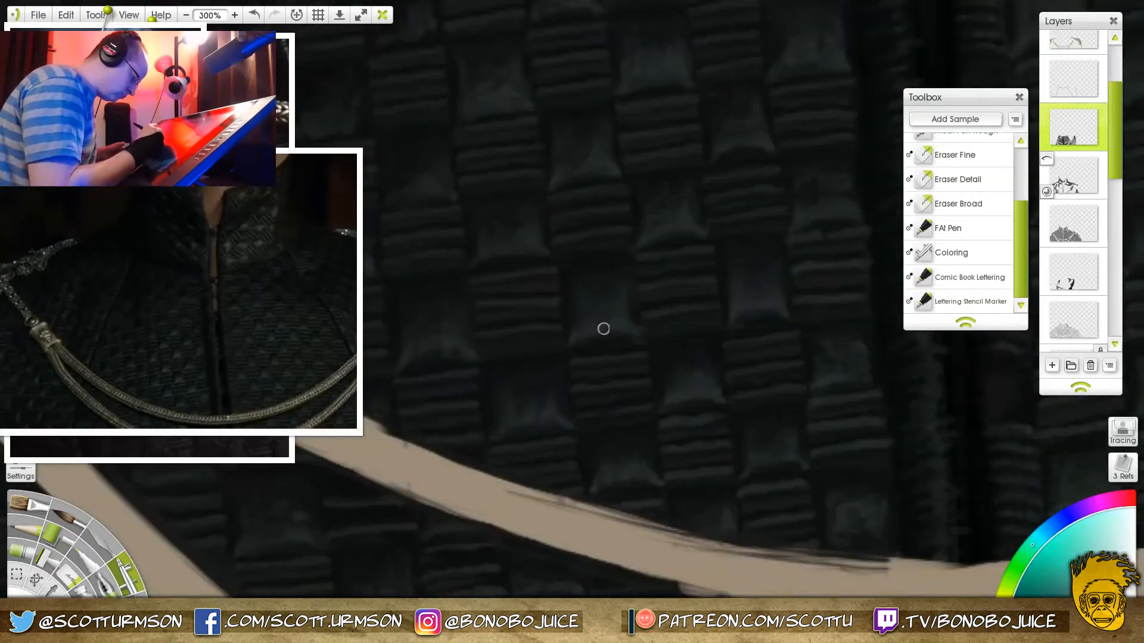
click(186, 14)
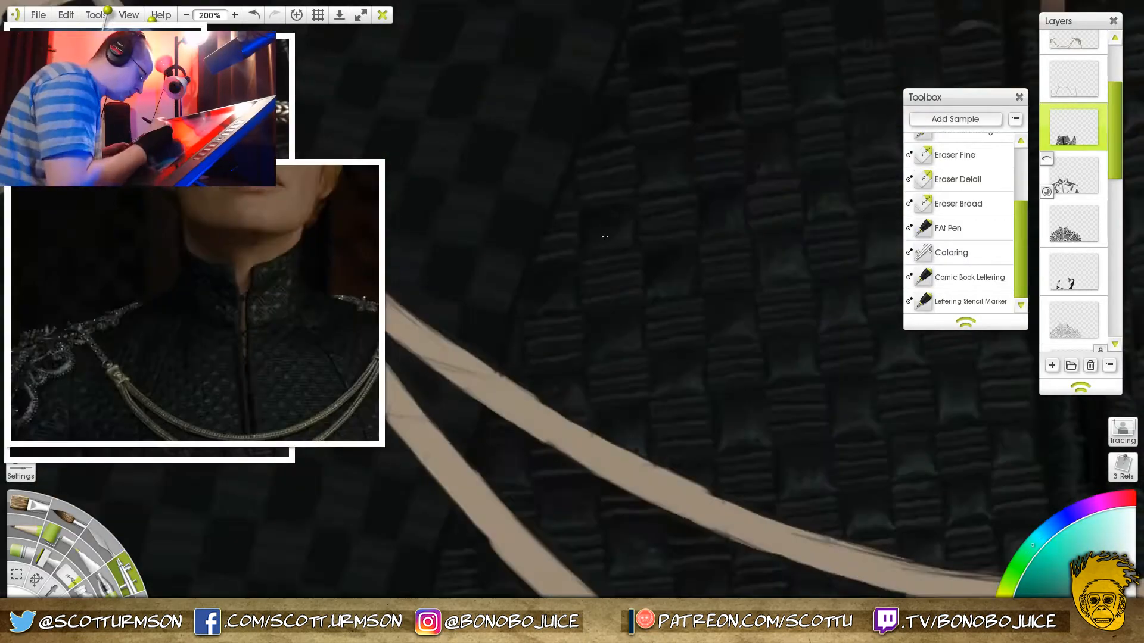
click(186, 15)
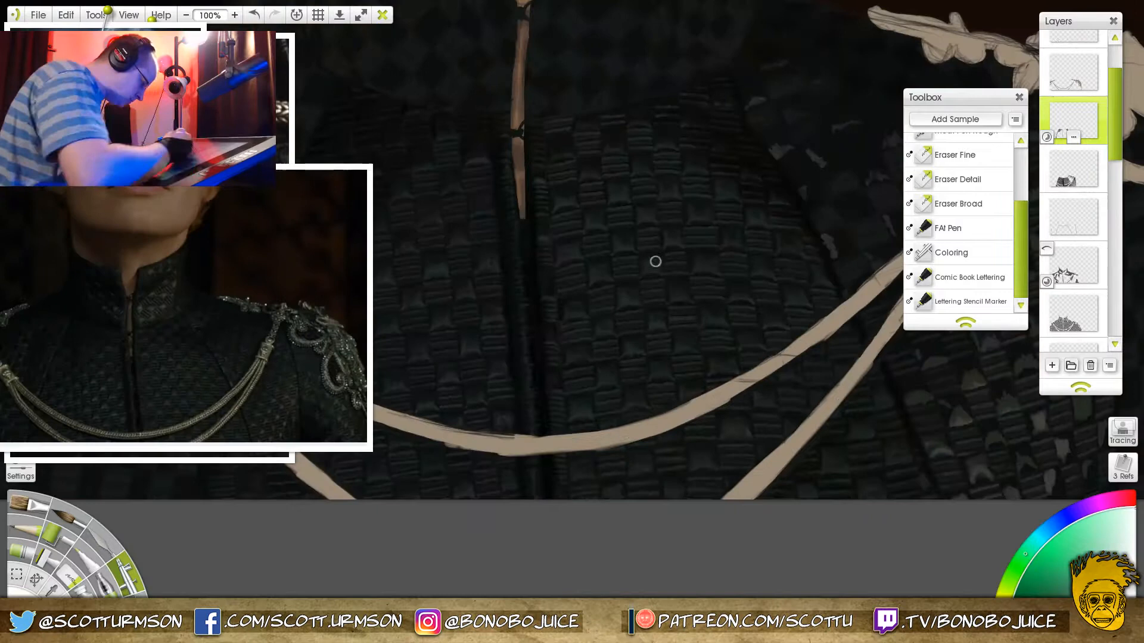
click(186, 14)
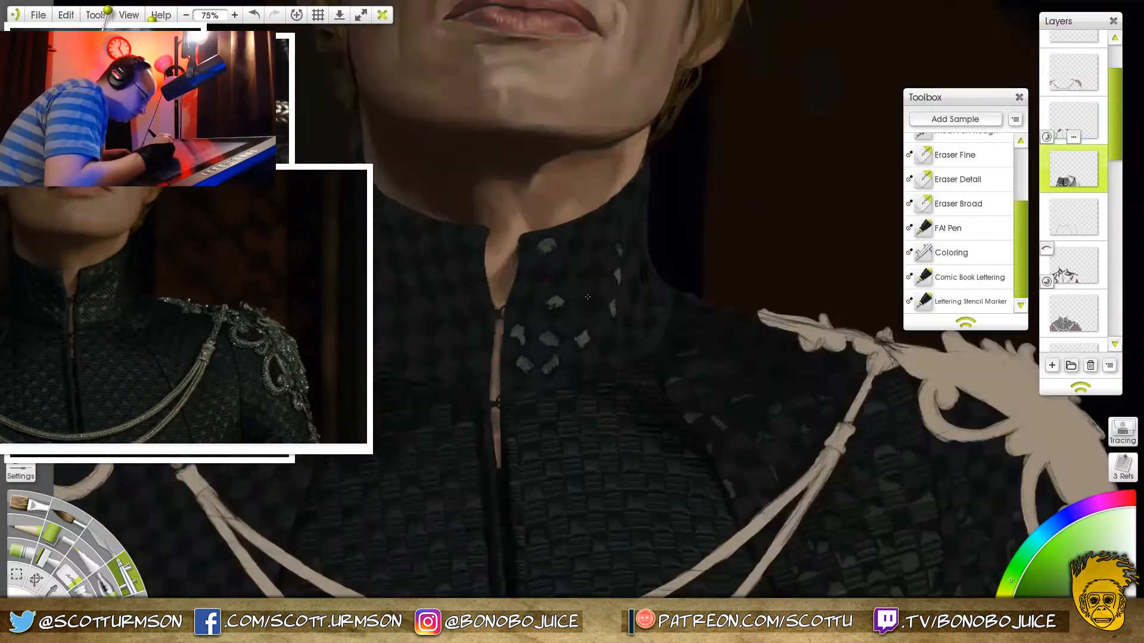
Step: Paint light and dark strokes on each collar weave block to give it raised, lit shading
click(235, 15)
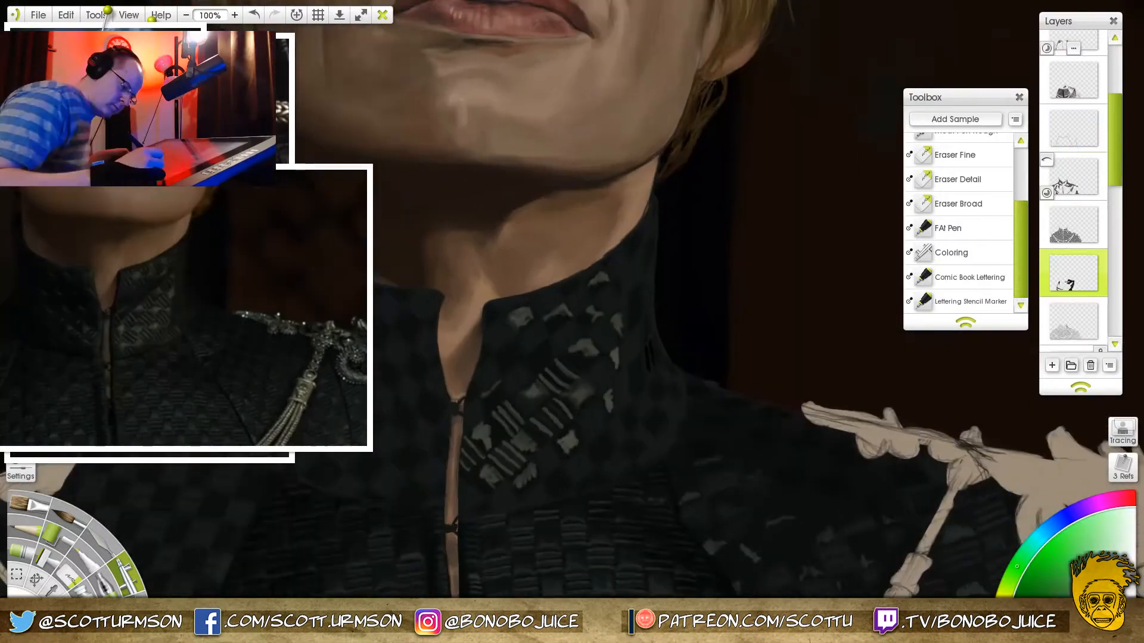
click(234, 14)
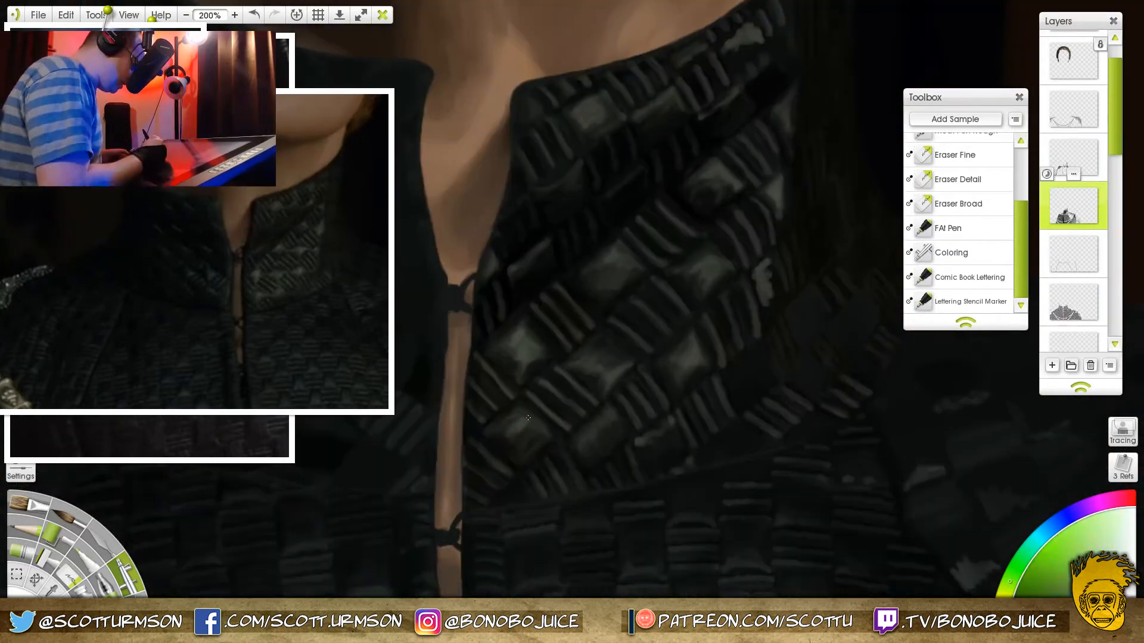
click(186, 14)
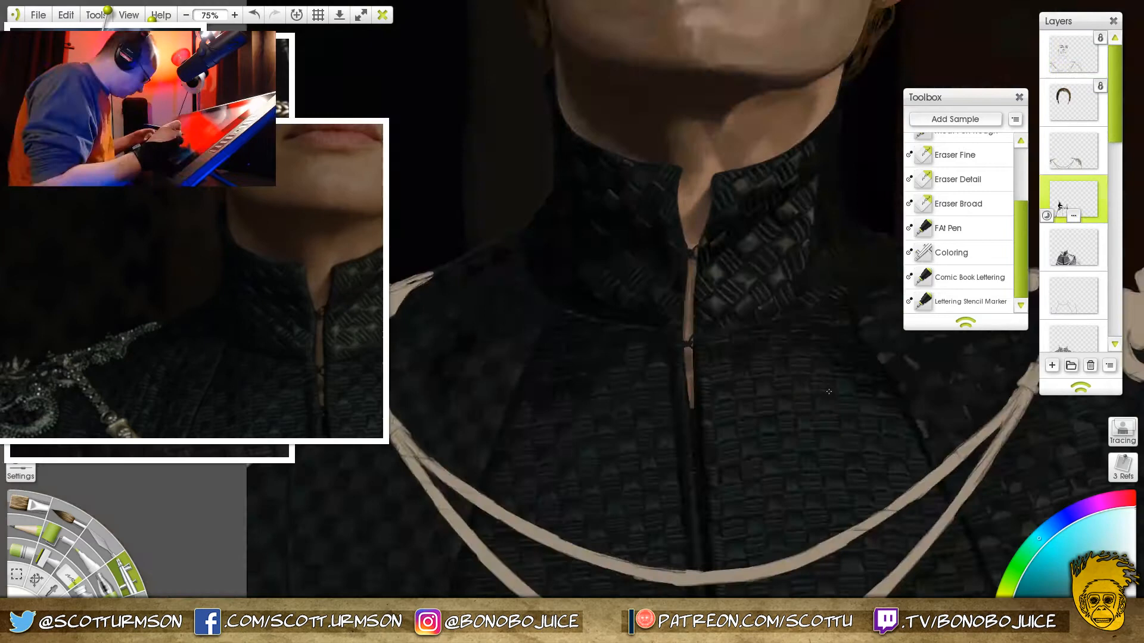
Step: Paint light dashes over the weave on the shoulder and chest beneath the pale chain sketch
click(235, 14)
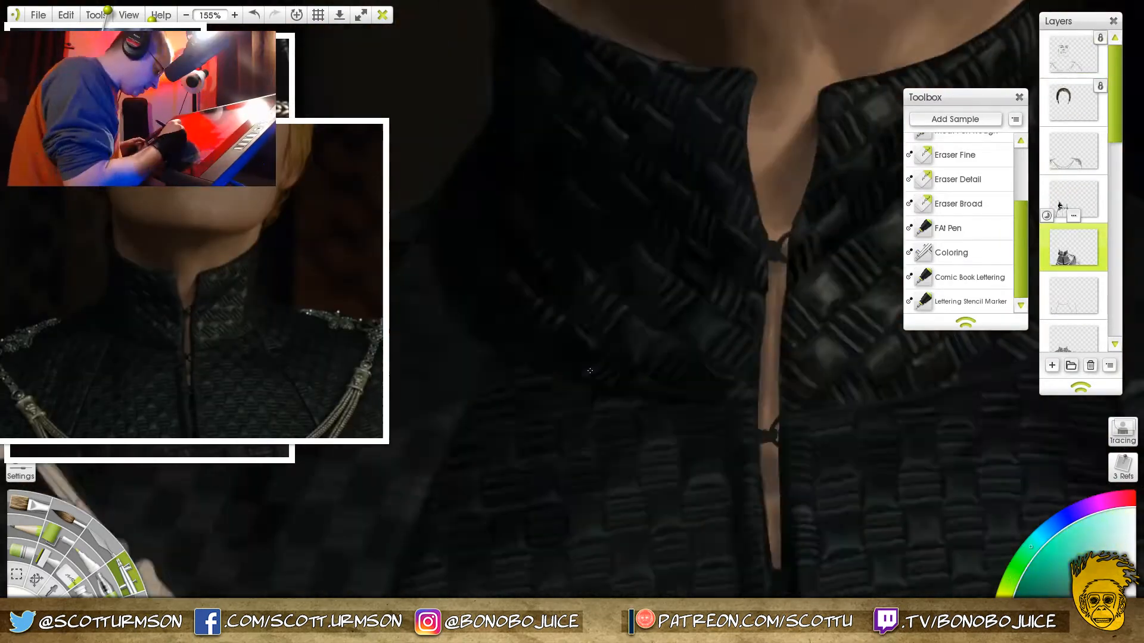
click(235, 14)
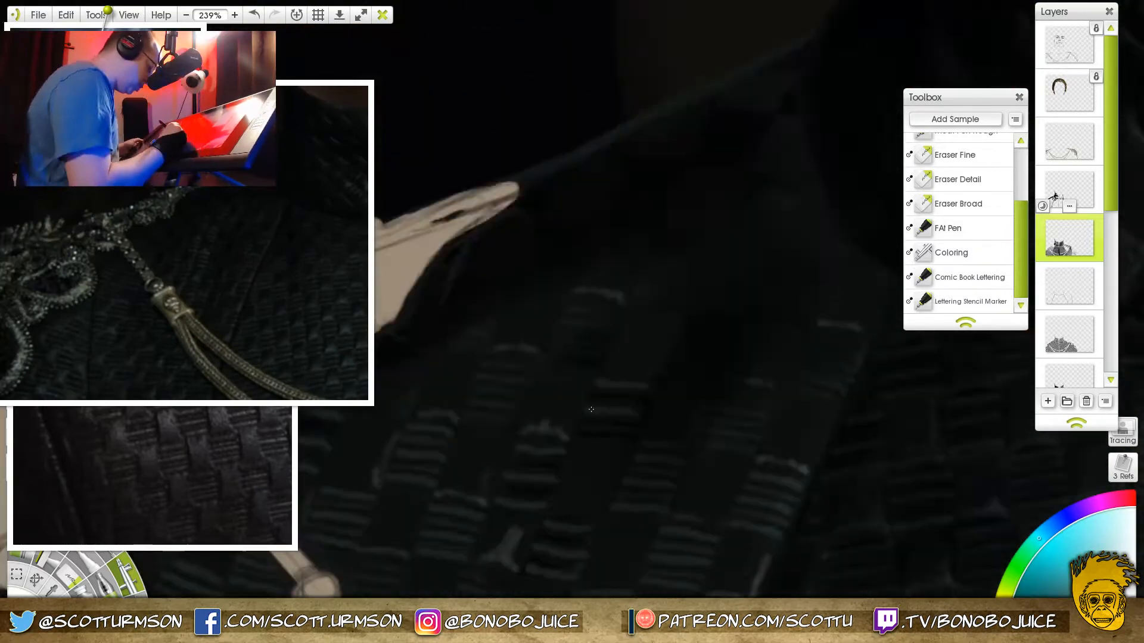
click(235, 15)
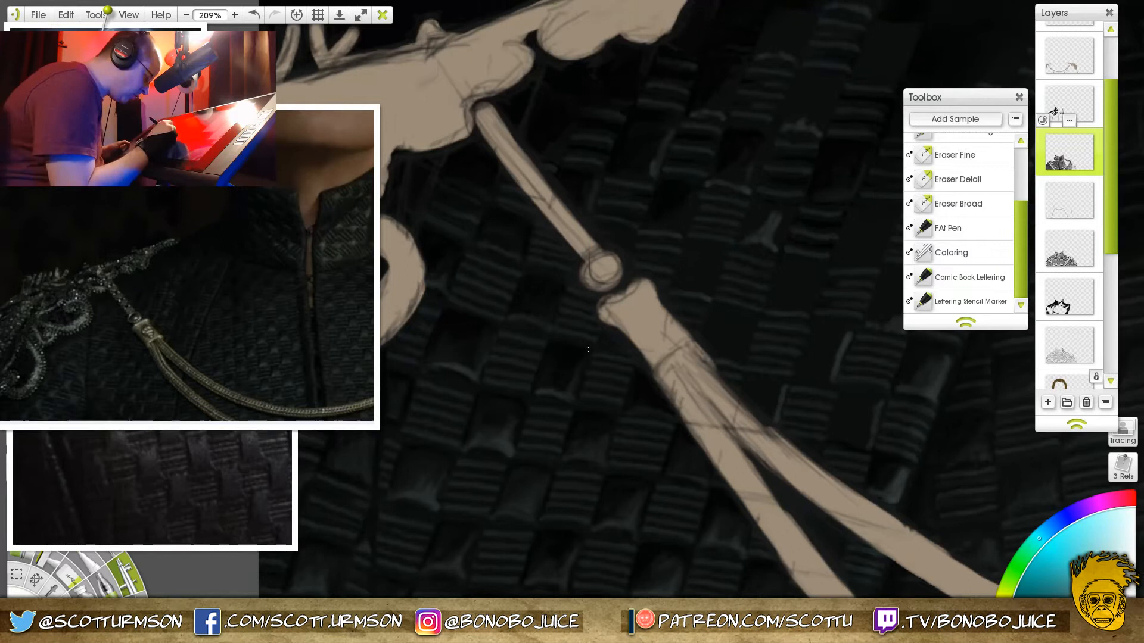
Step: Spread the weave highlights across the fabric around the shoulder pad ornament and chains
click(186, 14)
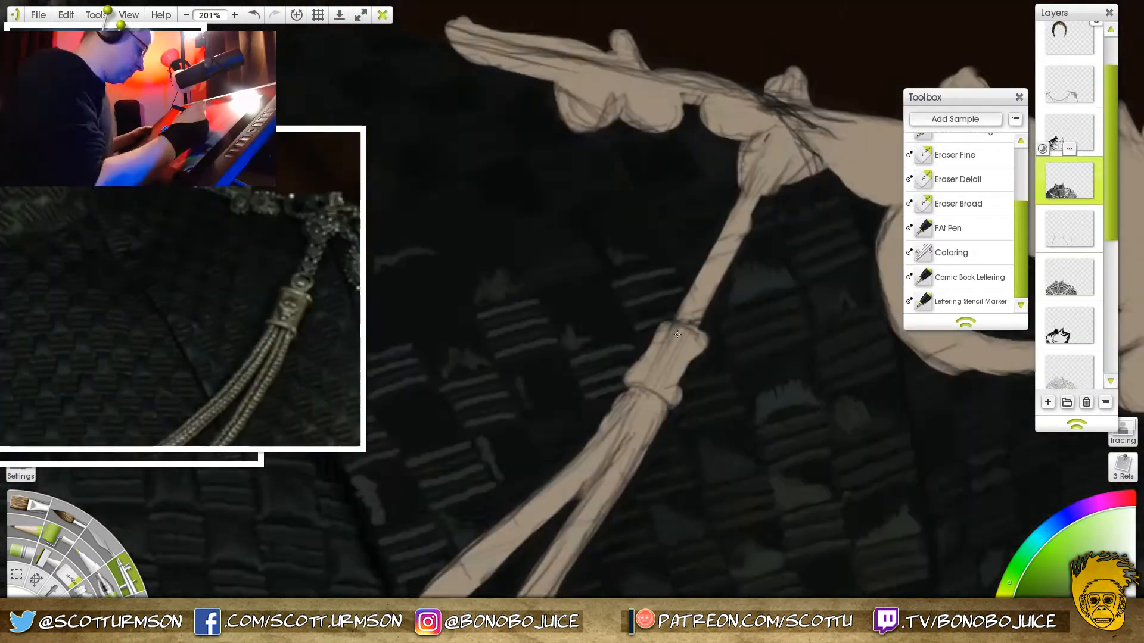
click(185, 14)
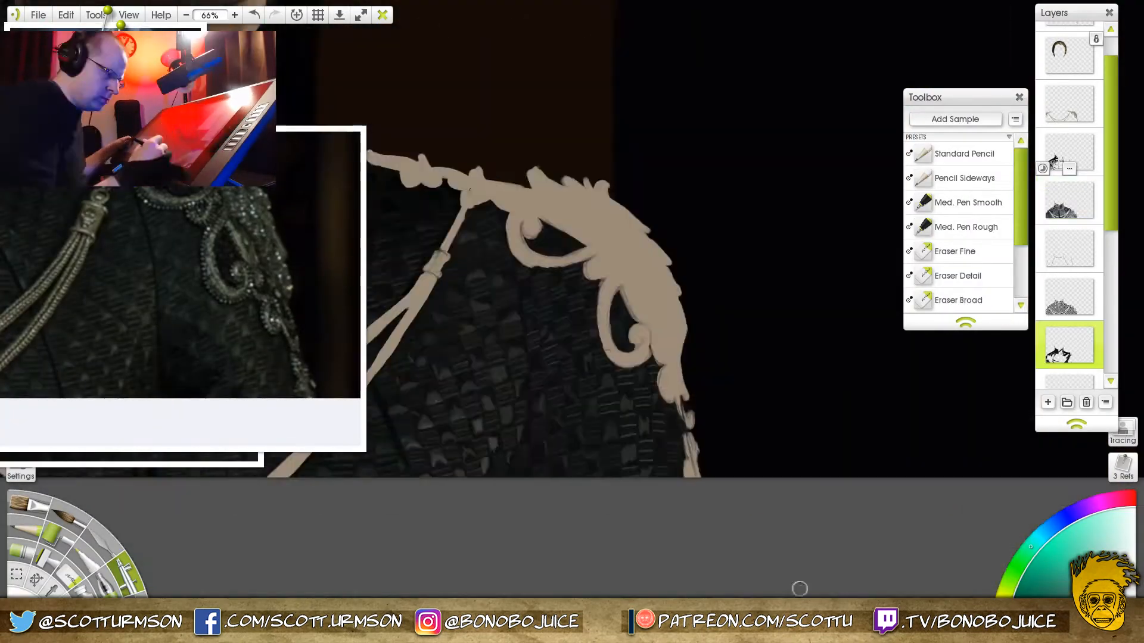
Step: Glaze the woven outfit down to a near-black tone
click(234, 14)
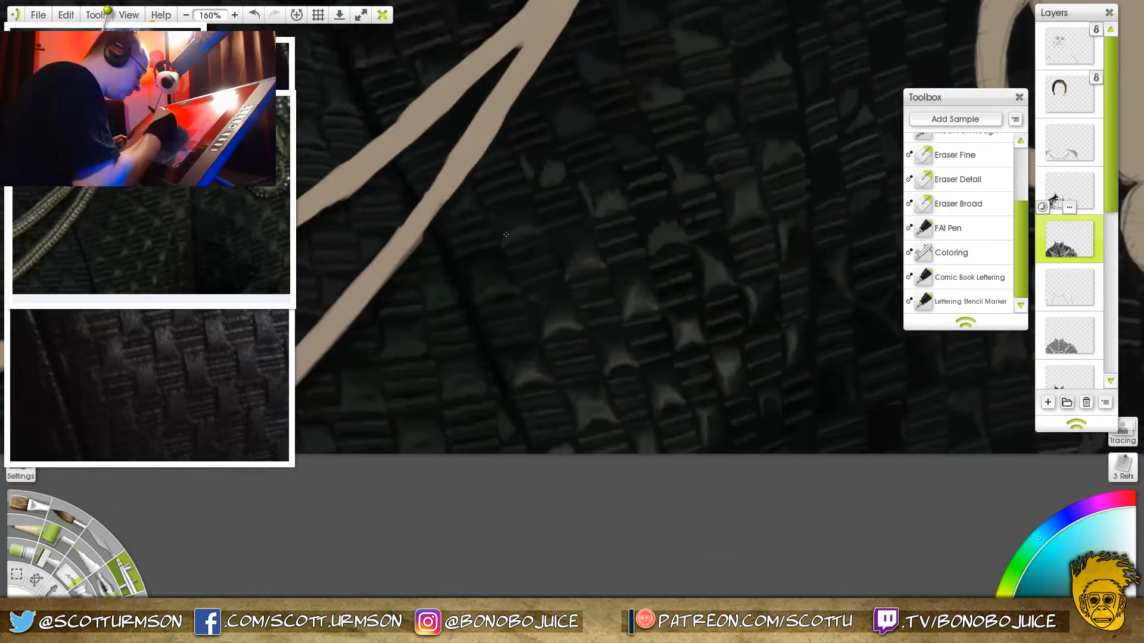
click(235, 14)
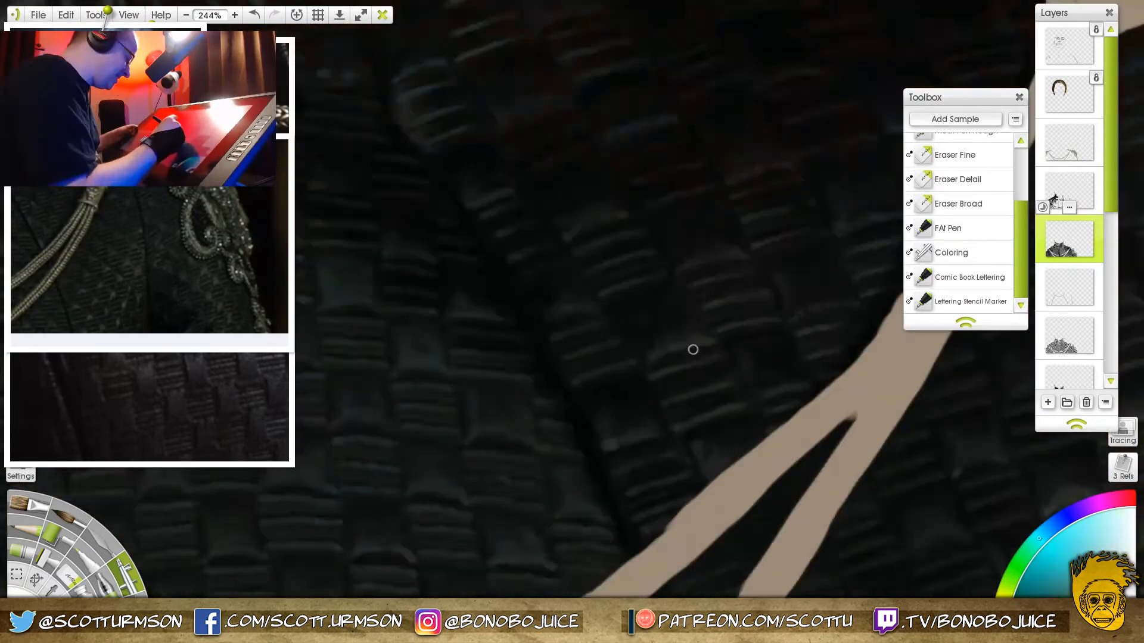
click(186, 14)
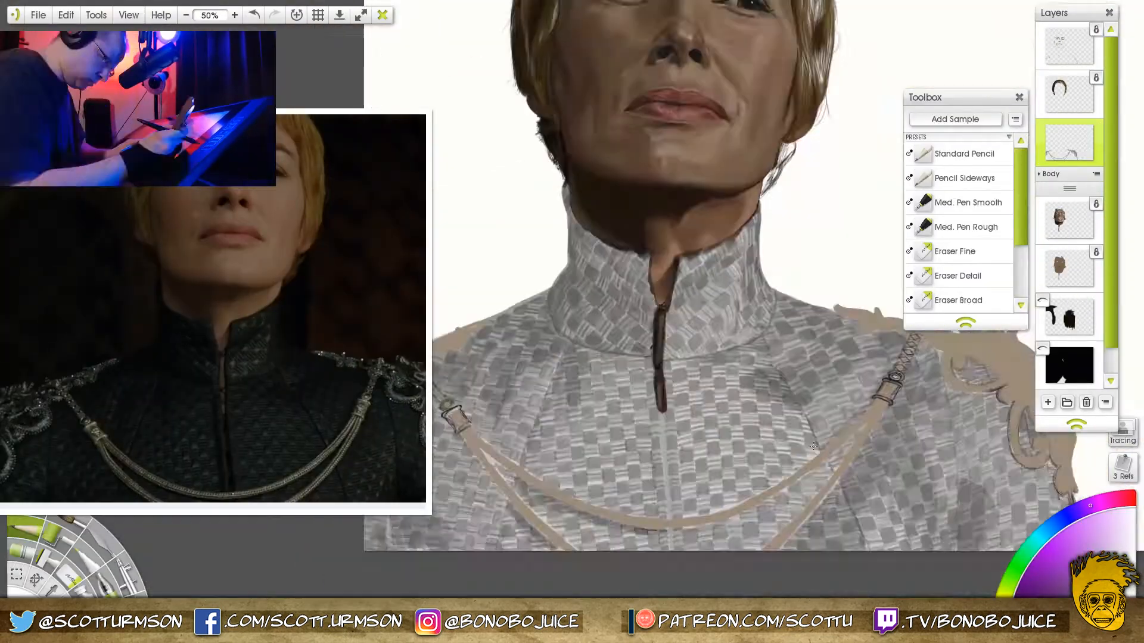
Step: Render the left chain clasp as shaded silver metal with dark strands below it
click(234, 14)
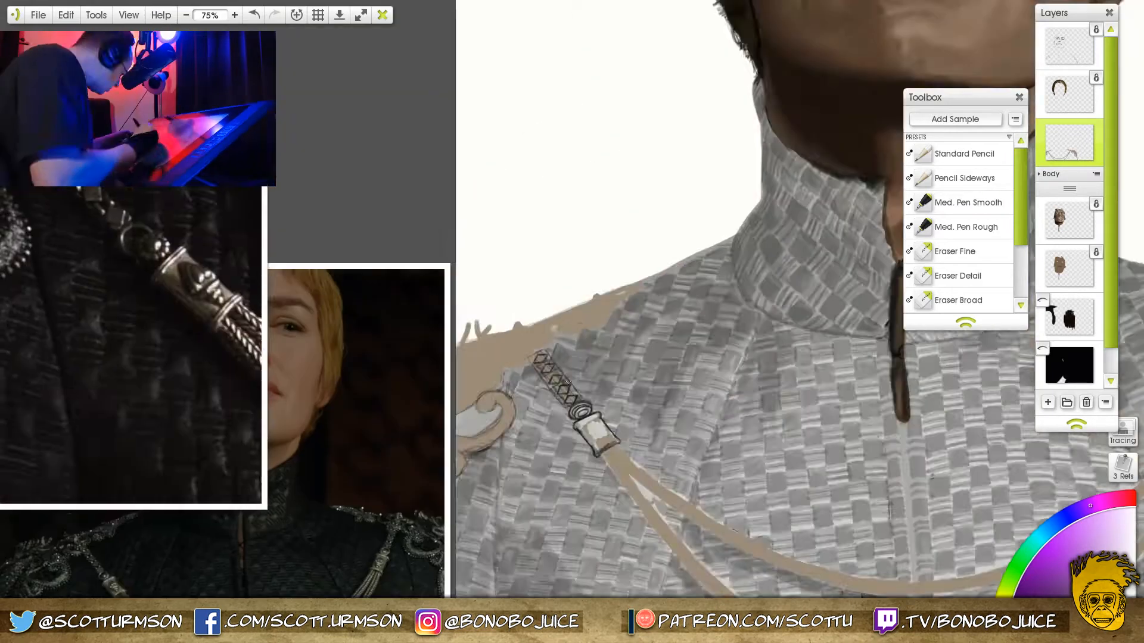
click(233, 15)
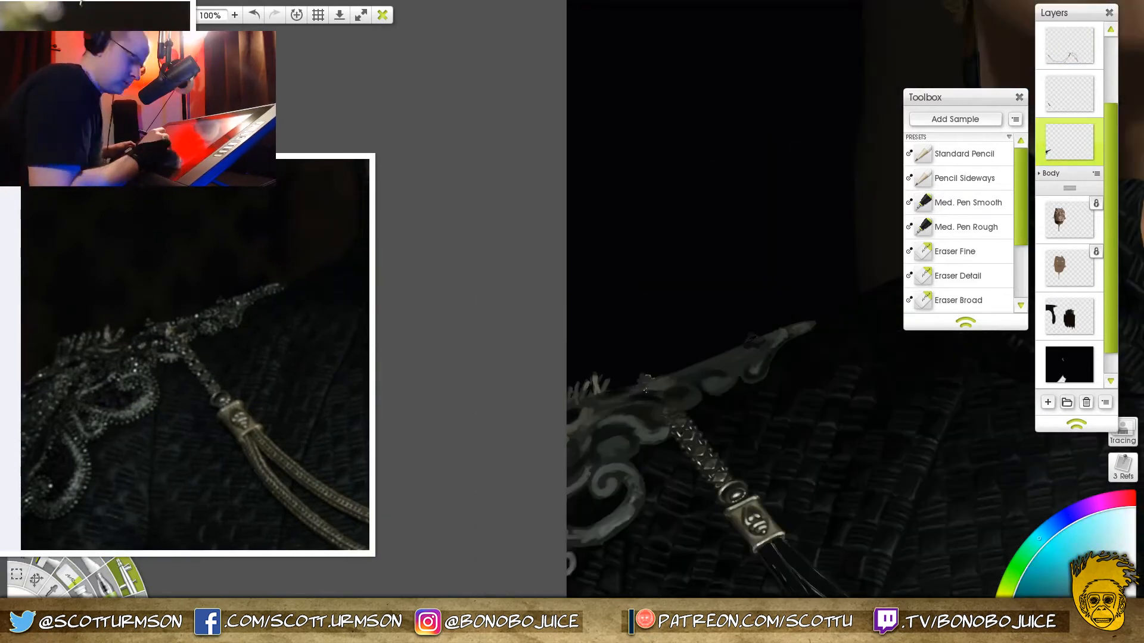
Step: Render the right clasp with shaded silver rings beside the grey-green ornament base
click(235, 14)
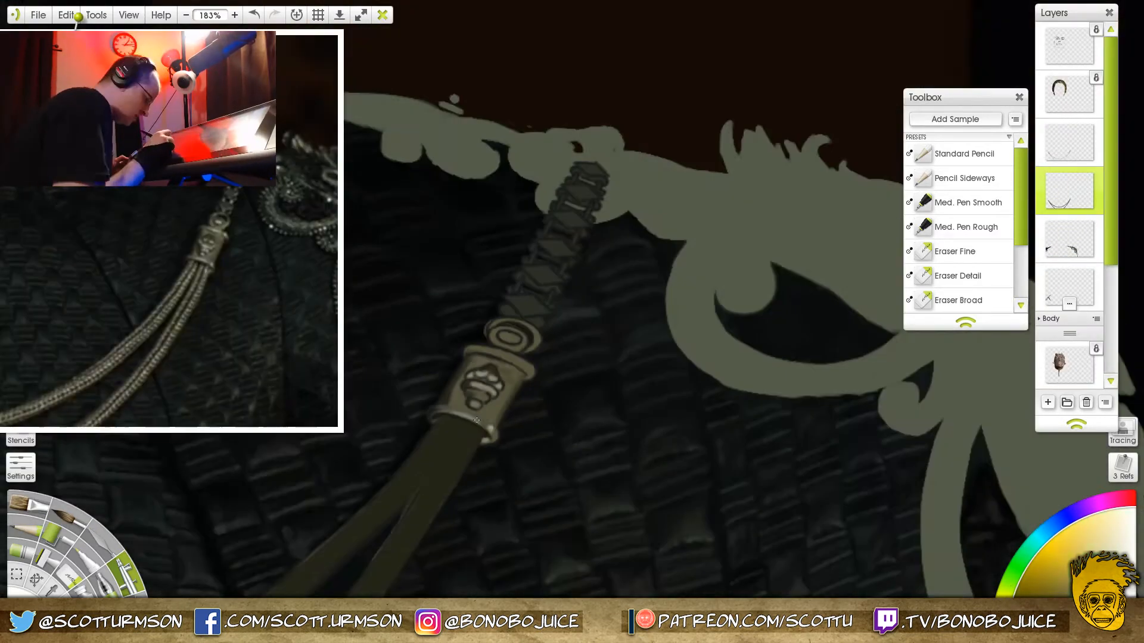
Step: Lock the ornament layer's transparency and lay in the first silver swirl highlights
click(234, 14)
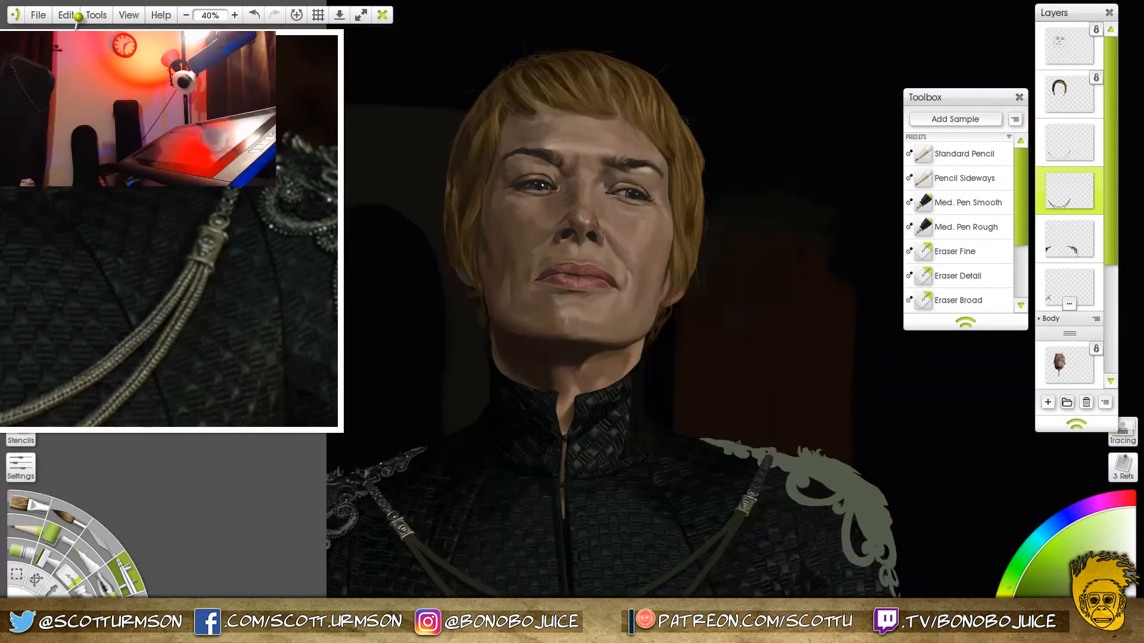
click(235, 14)
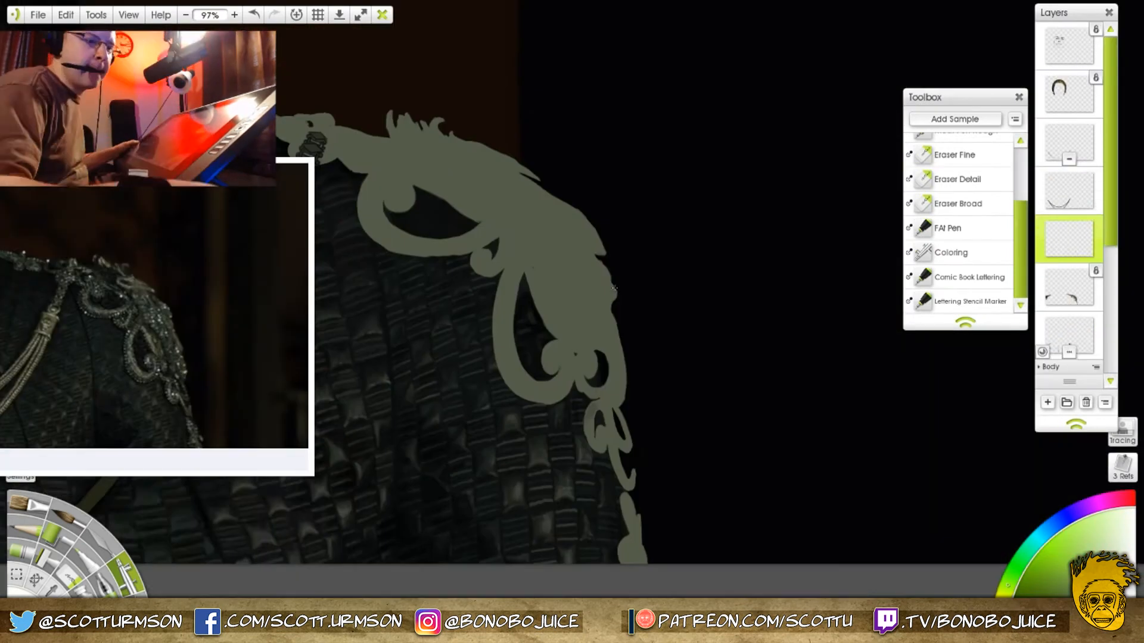
click(234, 14)
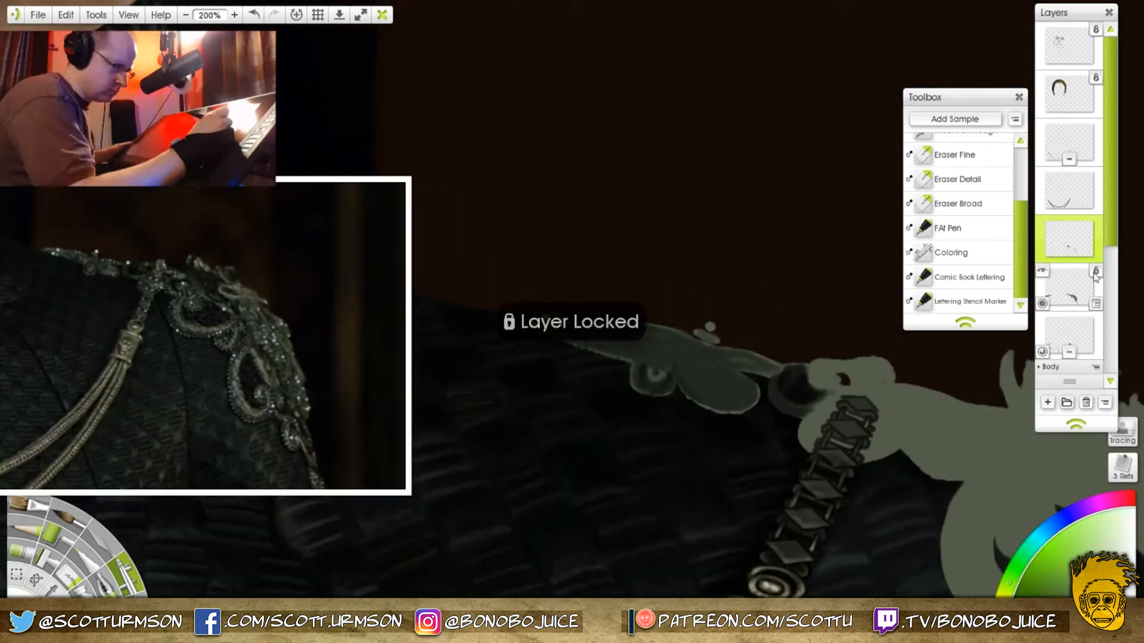
click(234, 15)
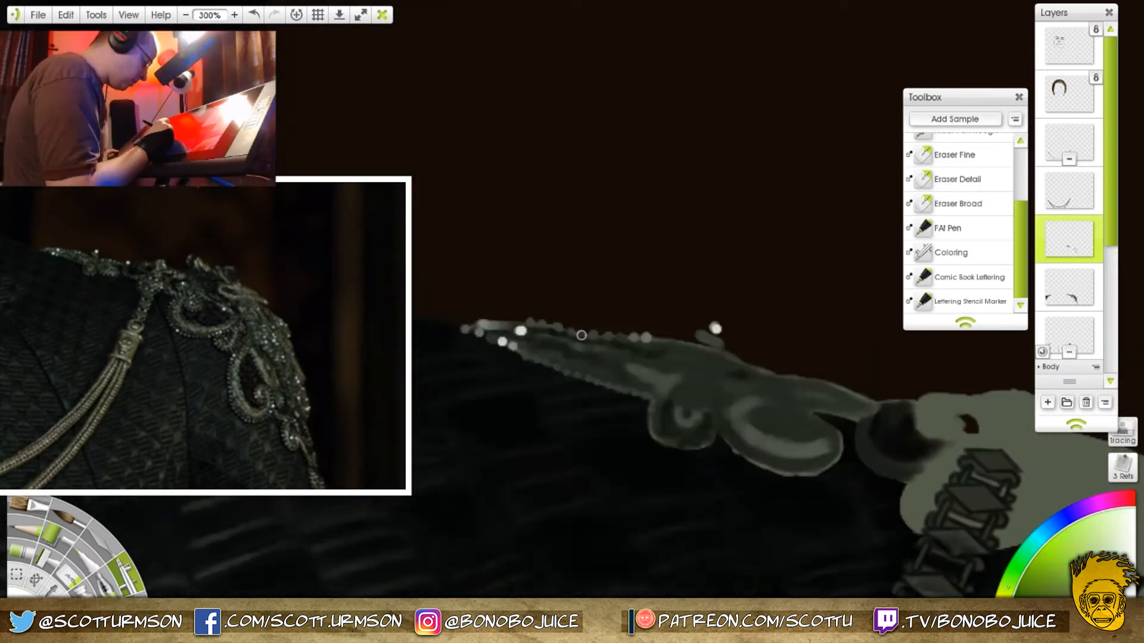
Step: Dab sparkling beads and a studded strap into the ornament's upper section
click(186, 15)
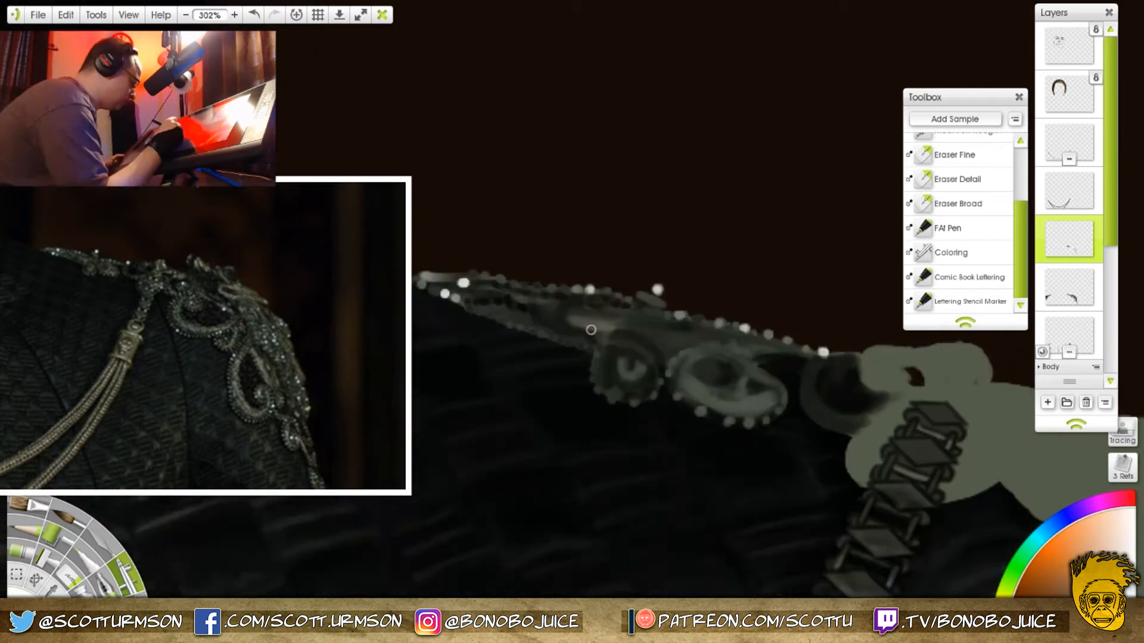
click(185, 14)
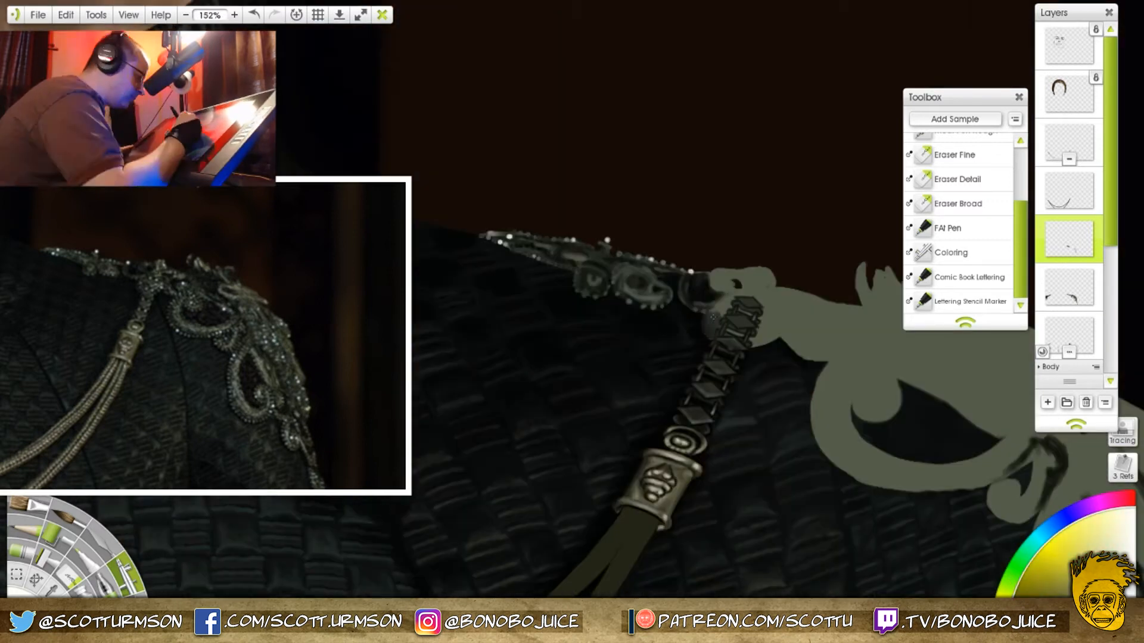
click(186, 14)
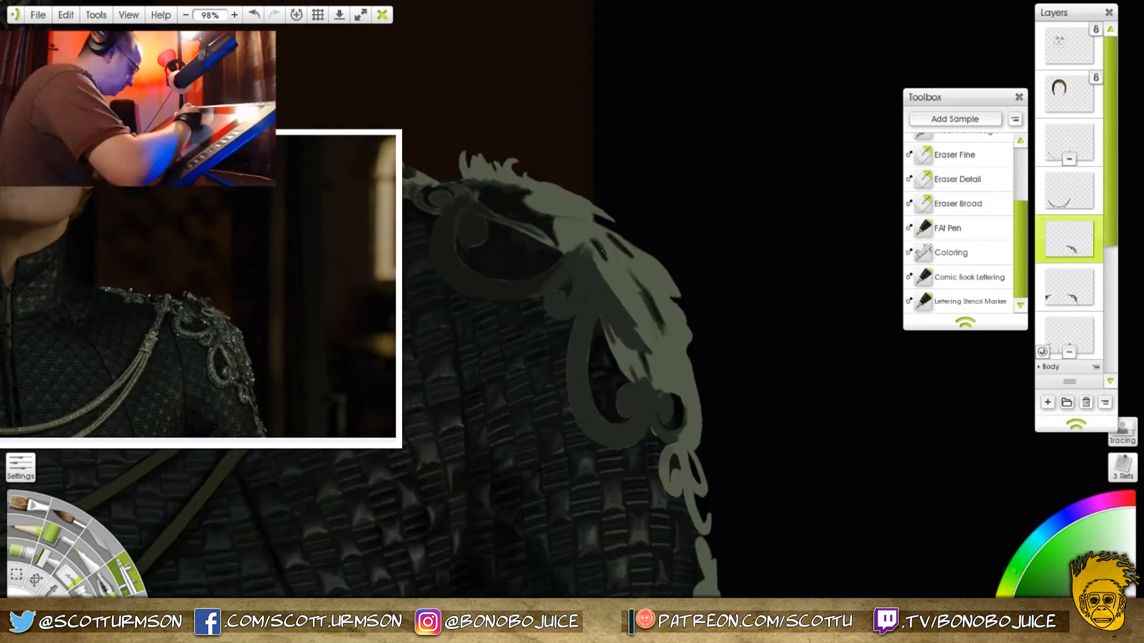
click(234, 15)
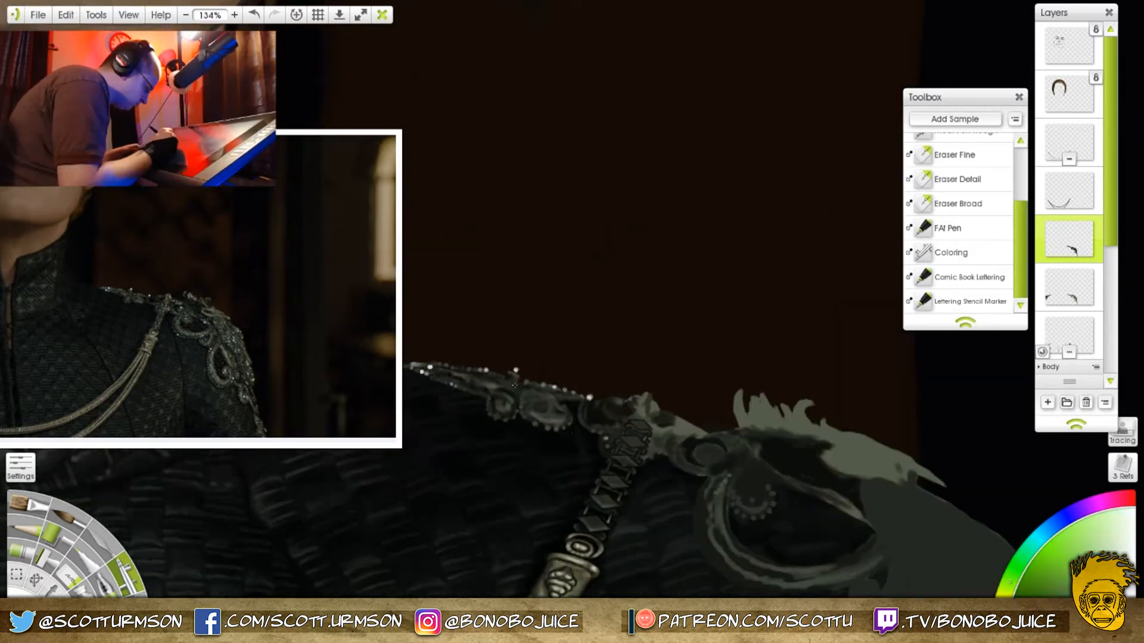
click(186, 14)
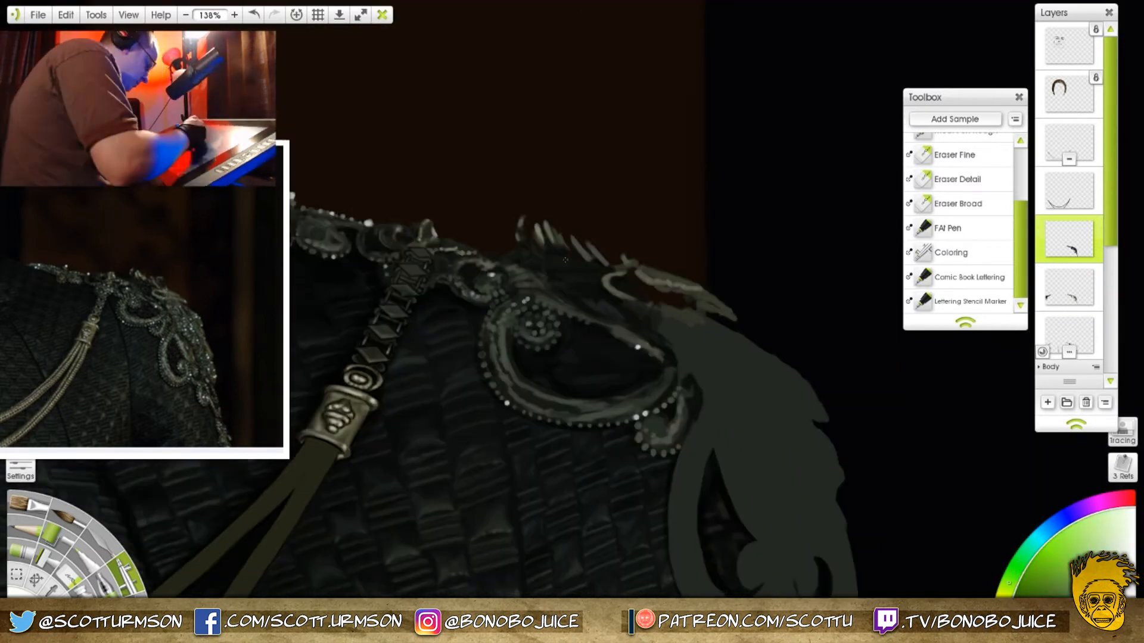
Step: Paint braided silver strands along each chest chain and fill the ornament with beaded swirls
click(235, 15)
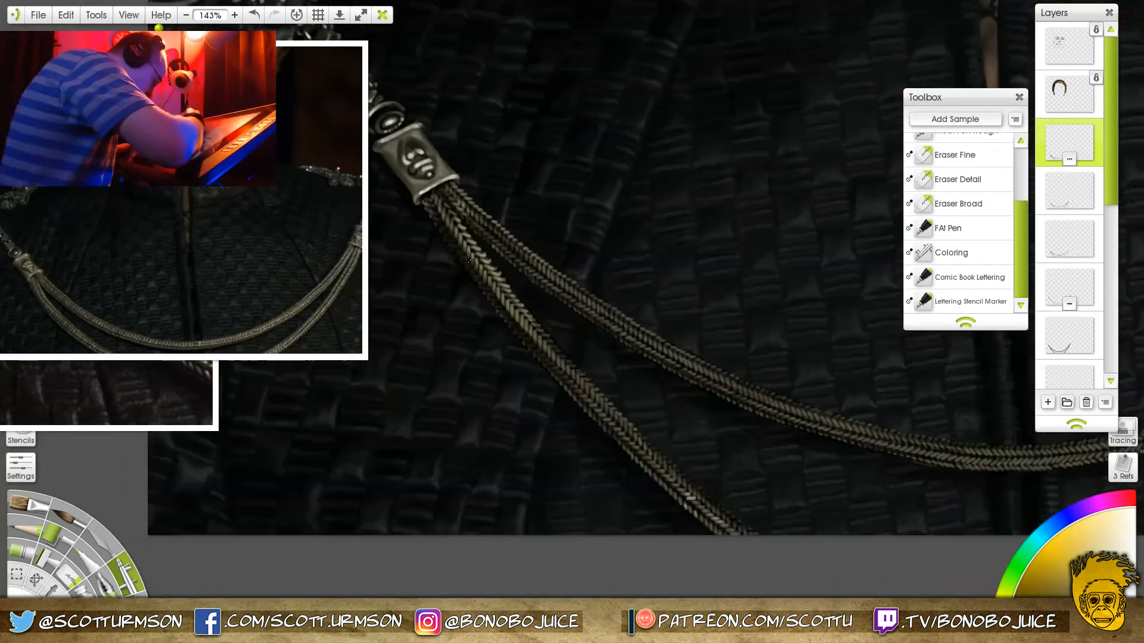
click(186, 15)
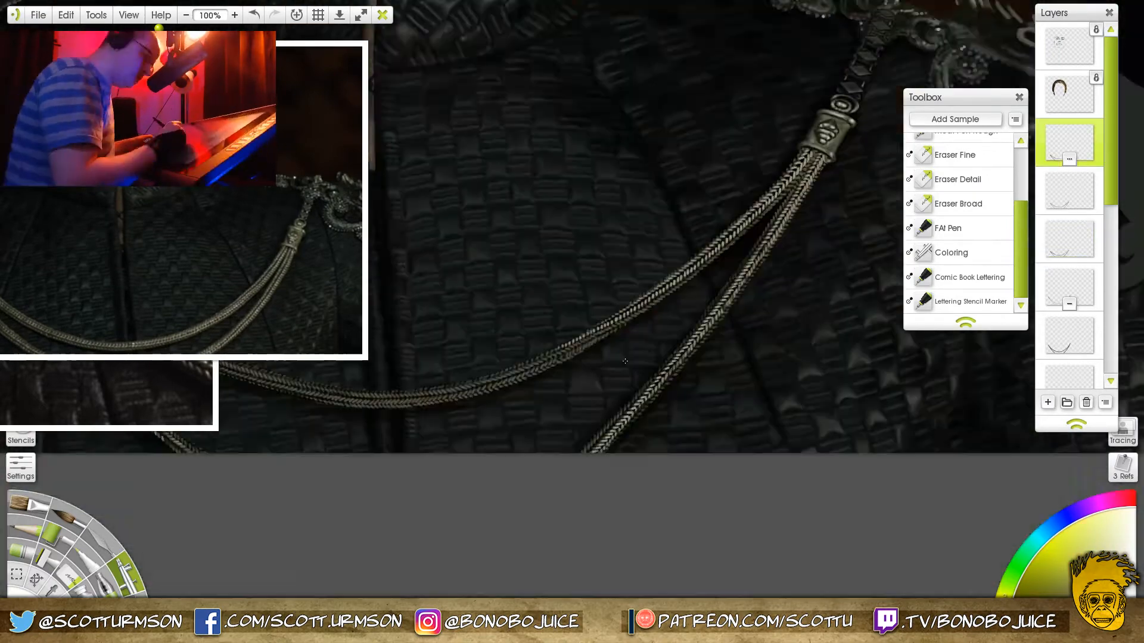
click(233, 14)
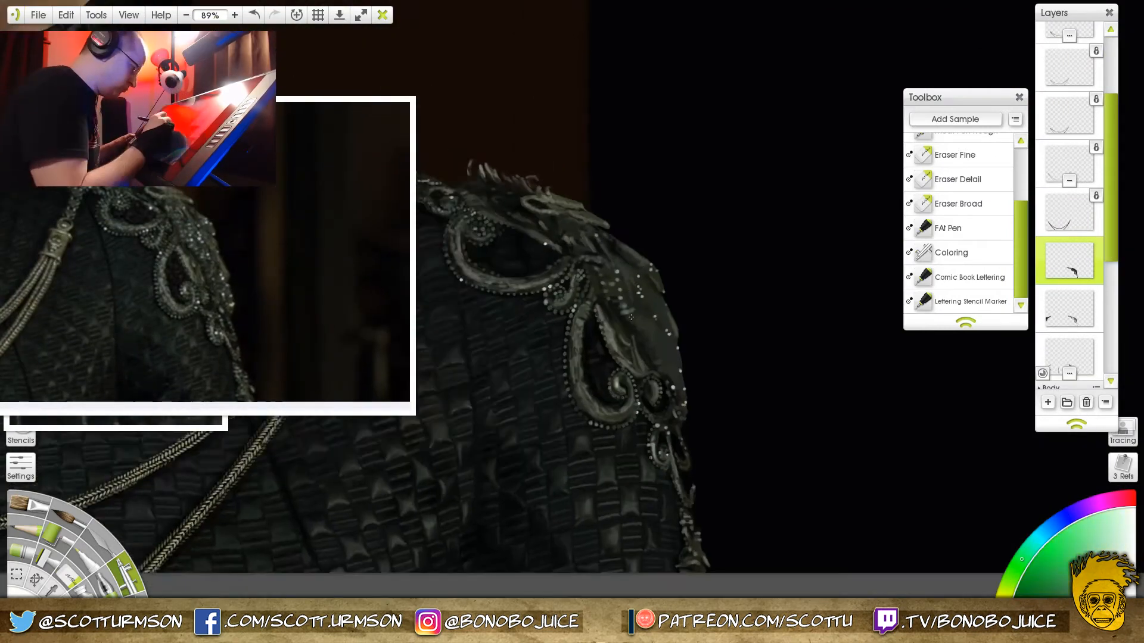
Step: Dab denser glinting beads and raised scrollwork along the ornament's outer edge
click(233, 15)
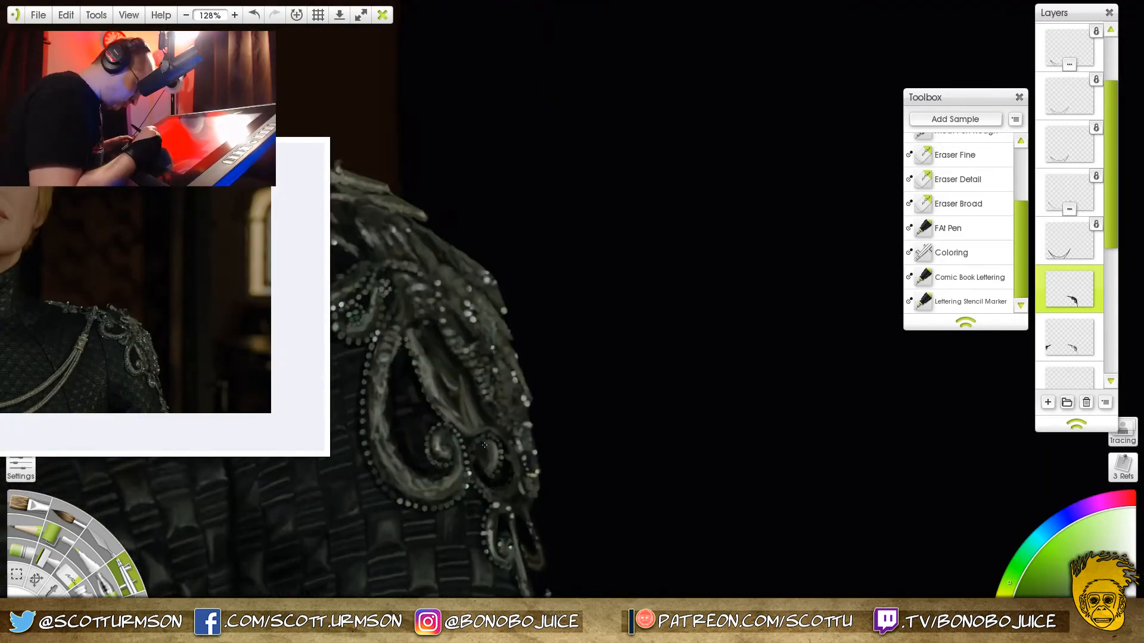
click(186, 15)
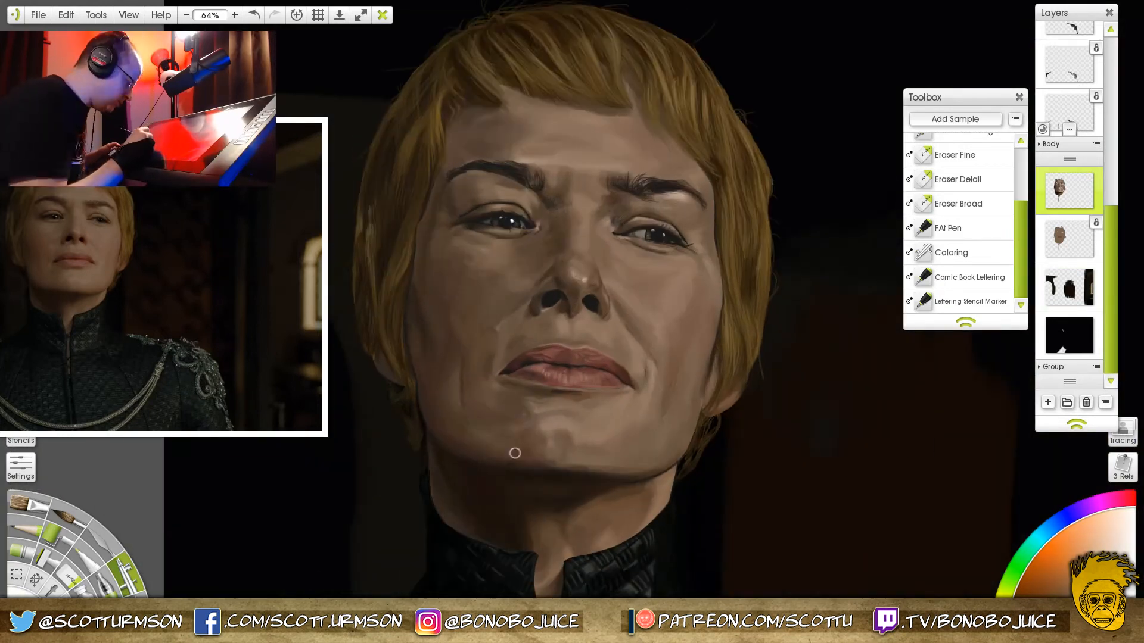
click(235, 14)
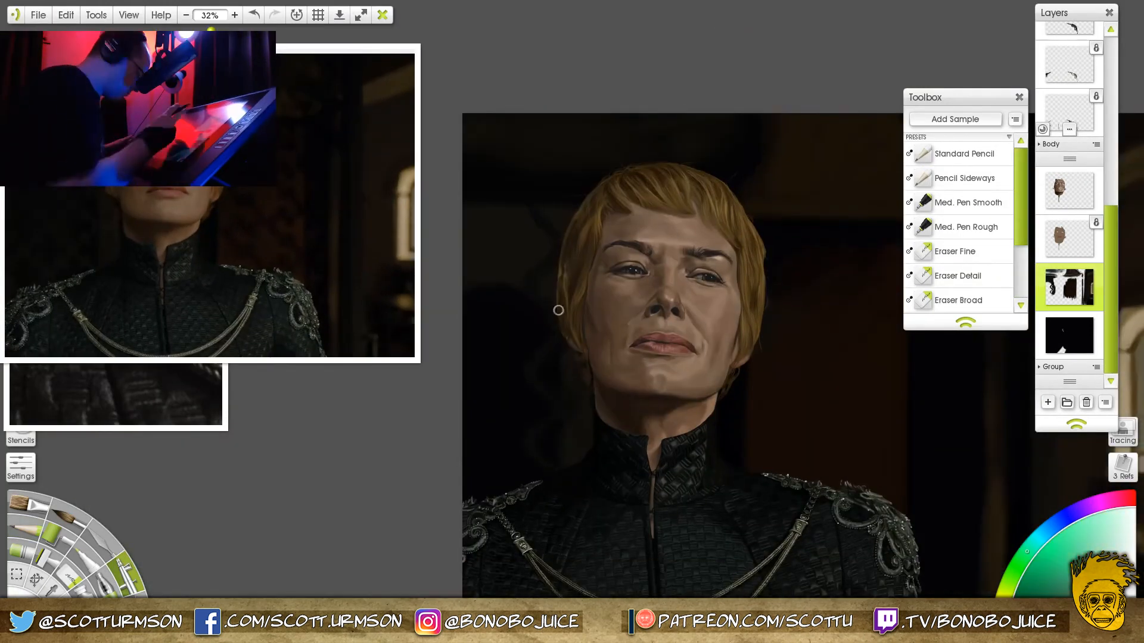
click(234, 14)
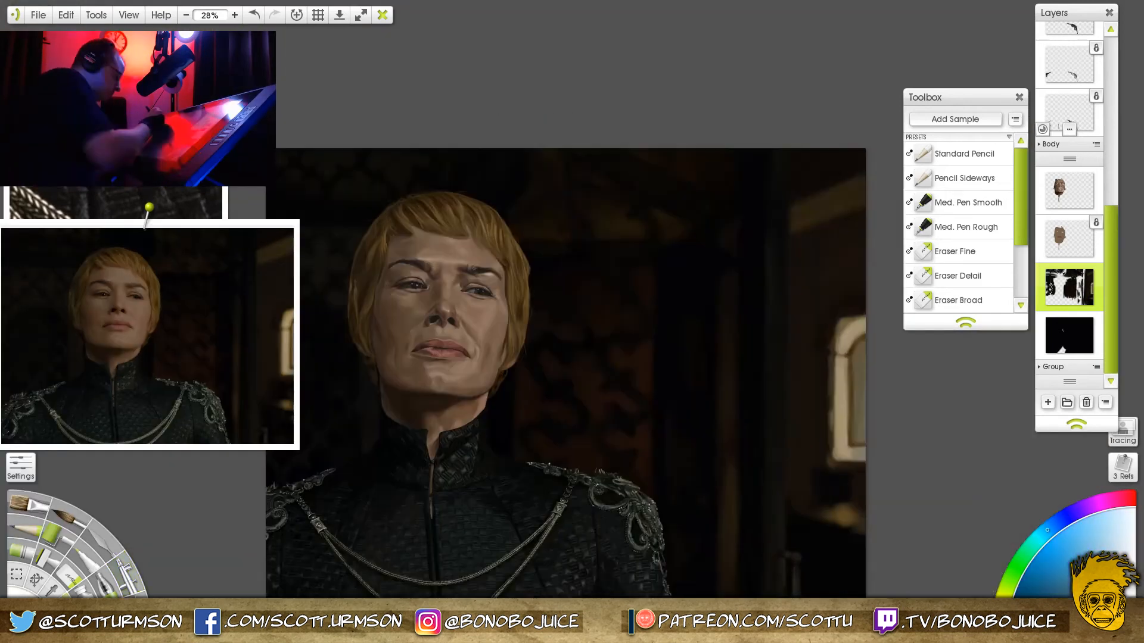
click(234, 14)
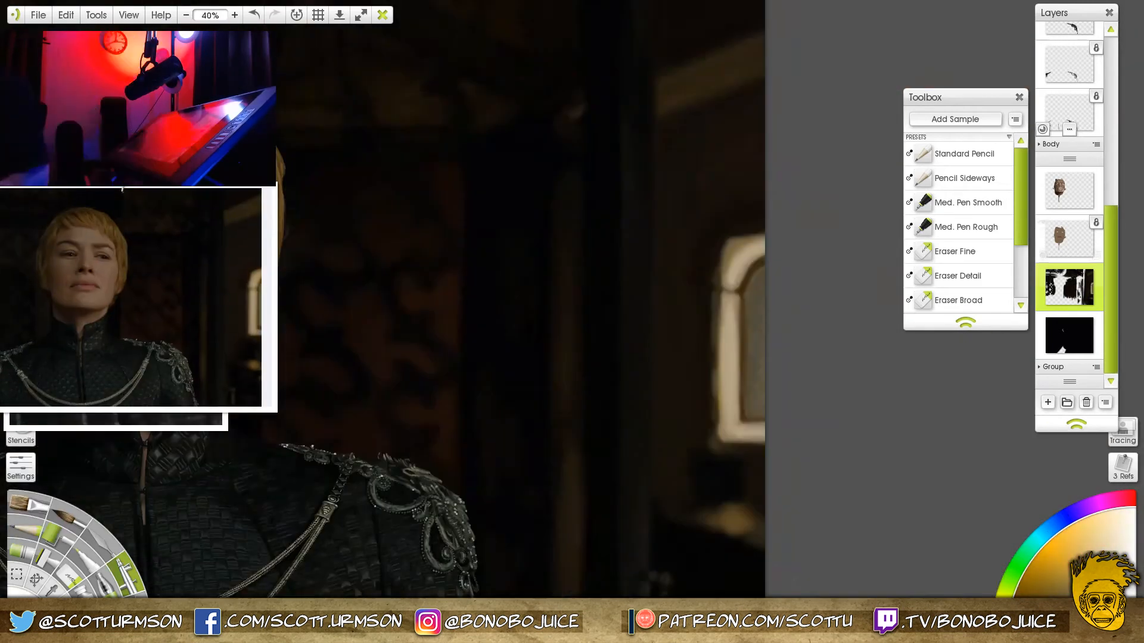
click(186, 14)
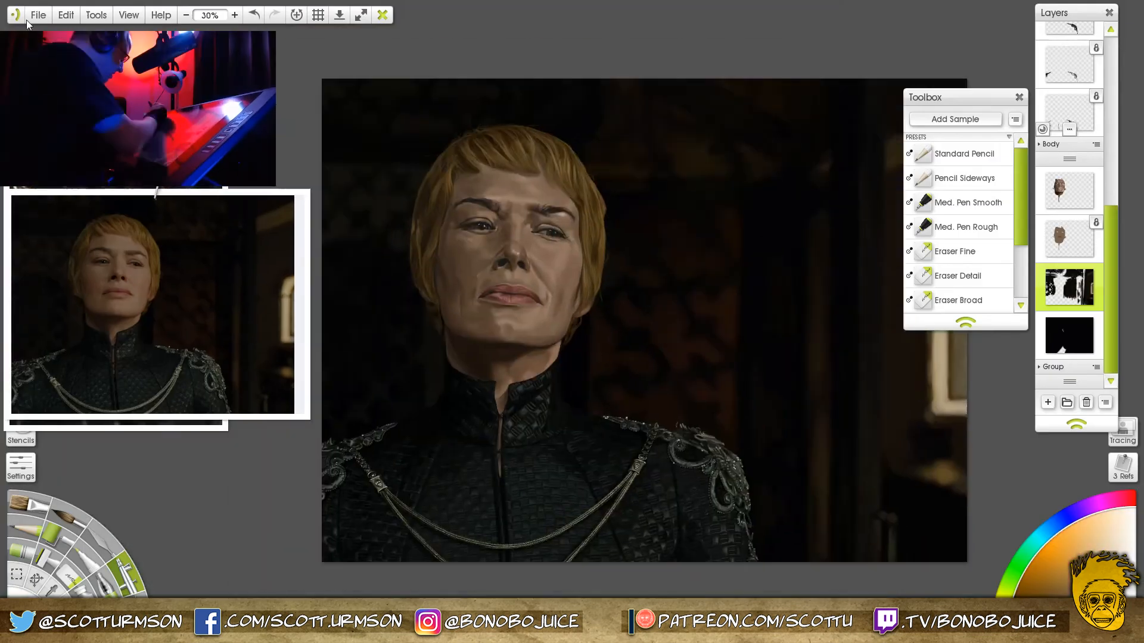